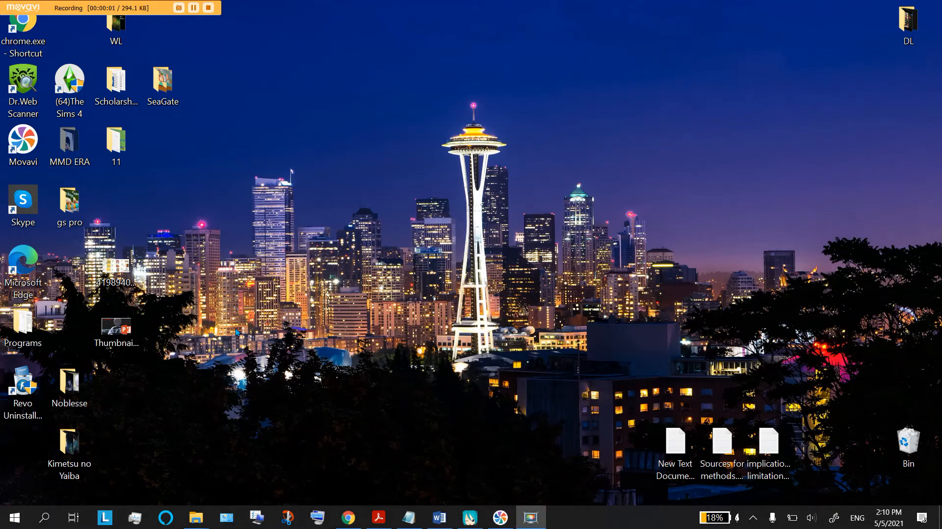
mouse_move(324, 312)
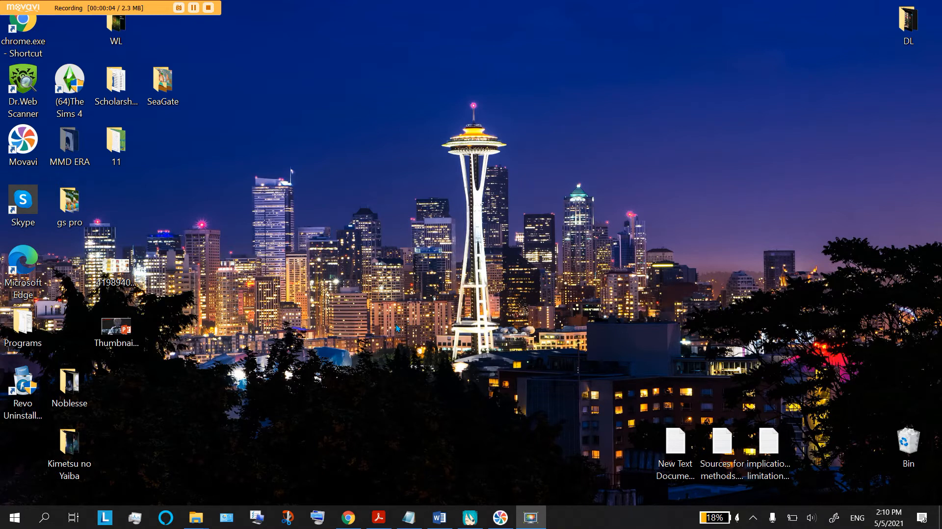
mouse_move(533, 422)
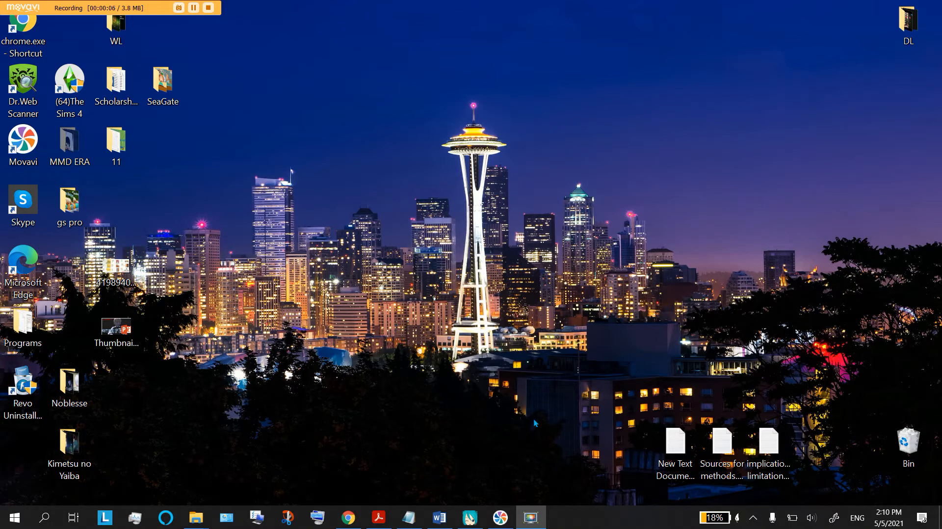
mouse_move(508, 473)
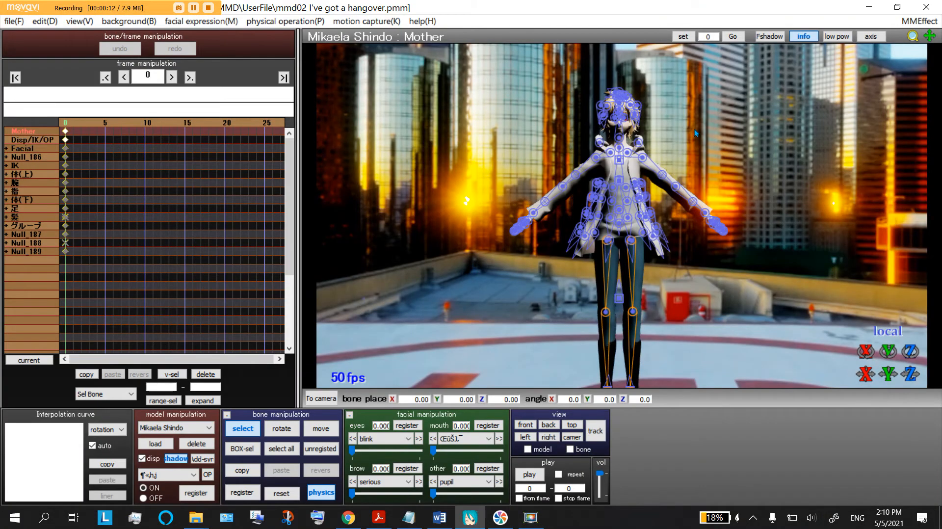
mouse_move(570, 187)
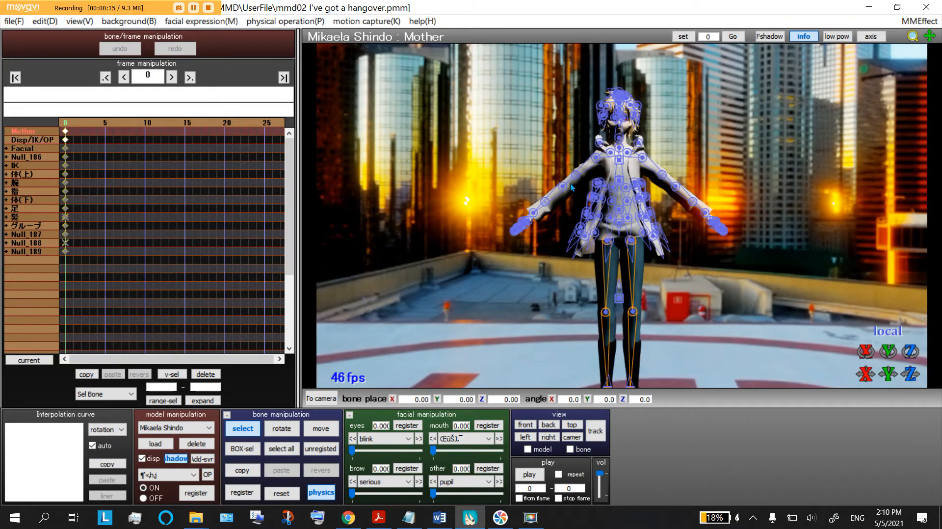
Load a character motion file from Motion > 002 Vines > Hangover-Motion.
left_click(14, 21)
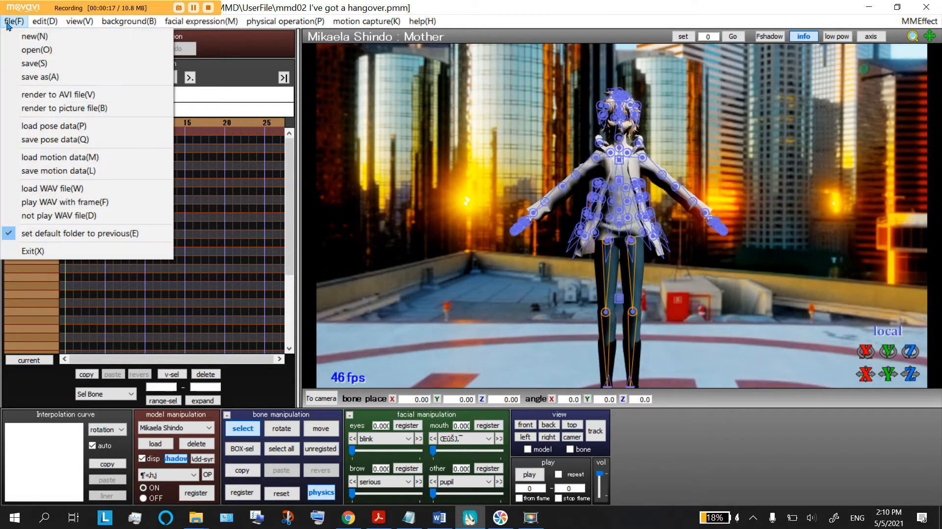
mouse_move(210, 234)
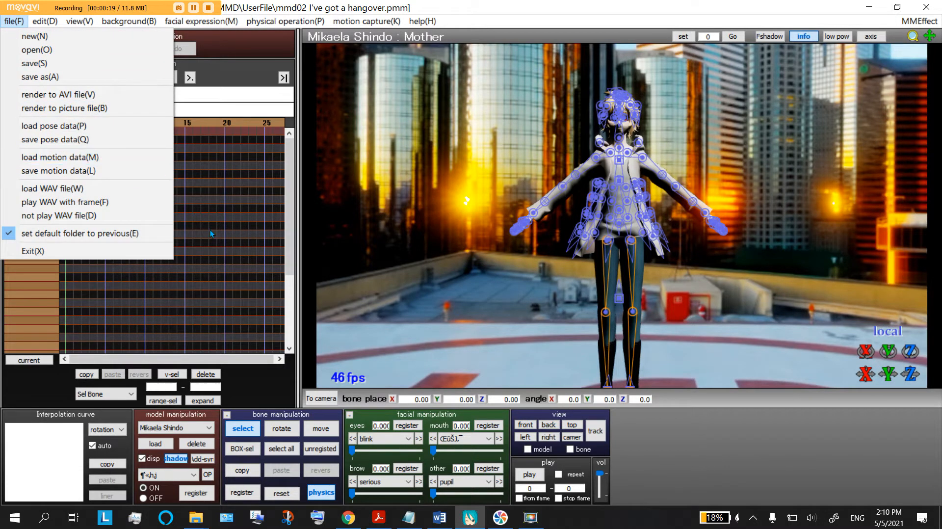
left_click(59, 157)
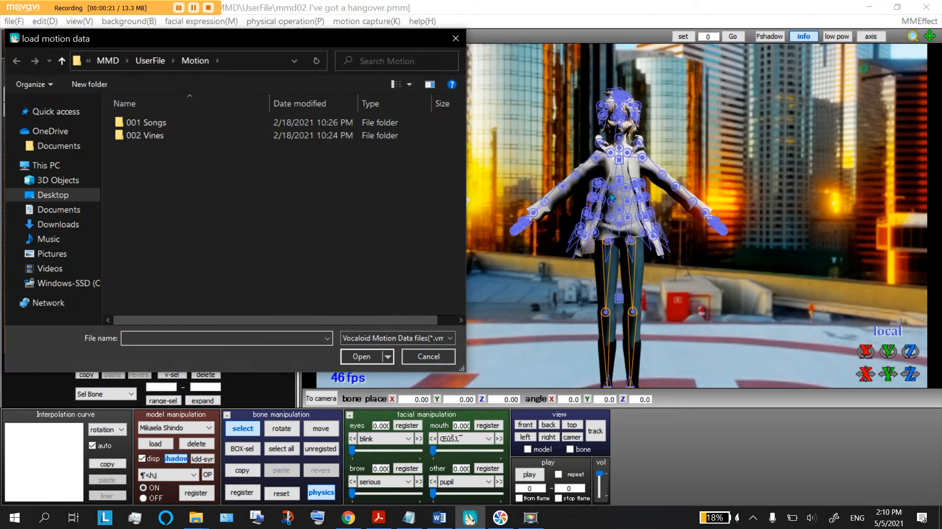
left_click(144, 136)
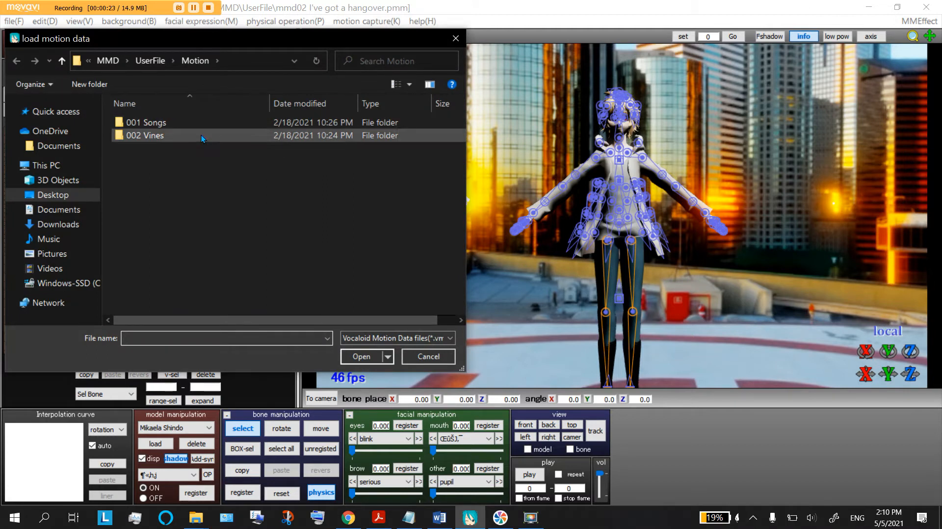
double_click(145, 135)
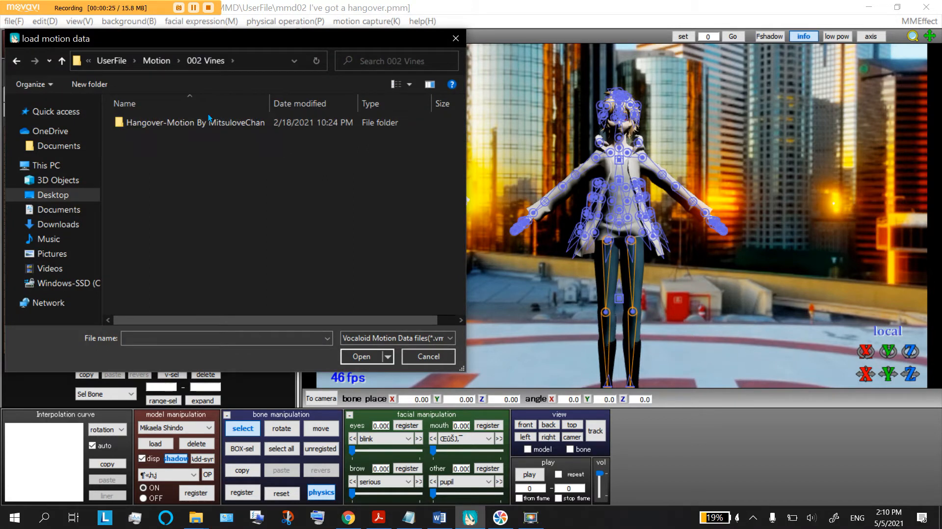
double_click(195, 123)
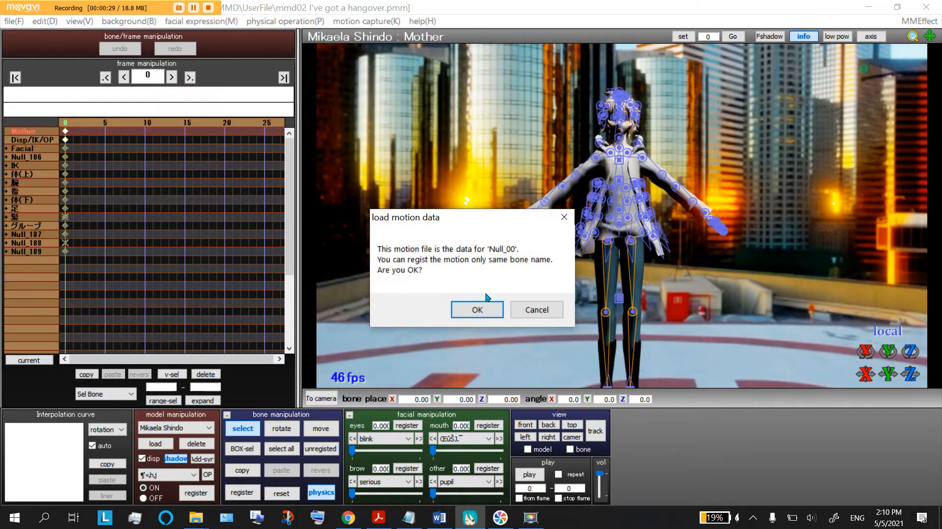
Apply the Hangover motion to the character, then begin loading camera motion data.
left_click(477, 310)
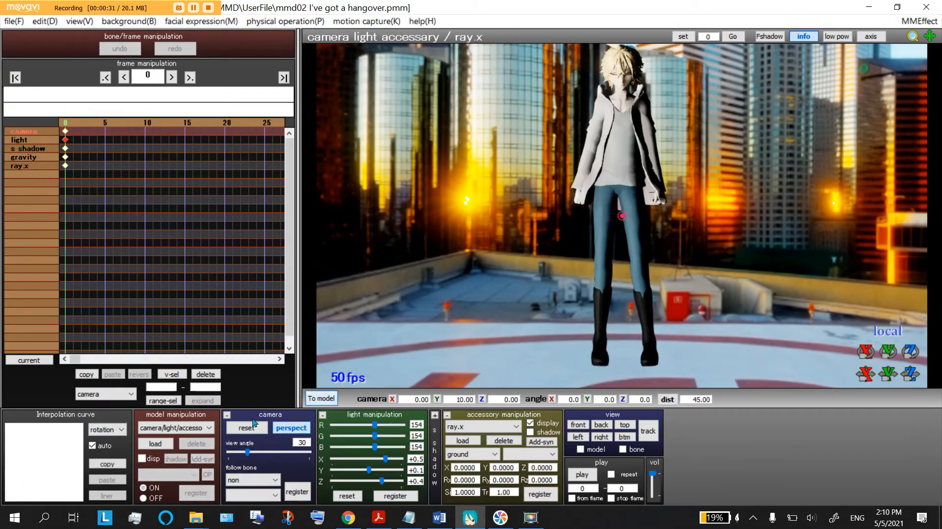
left_click(155, 443)
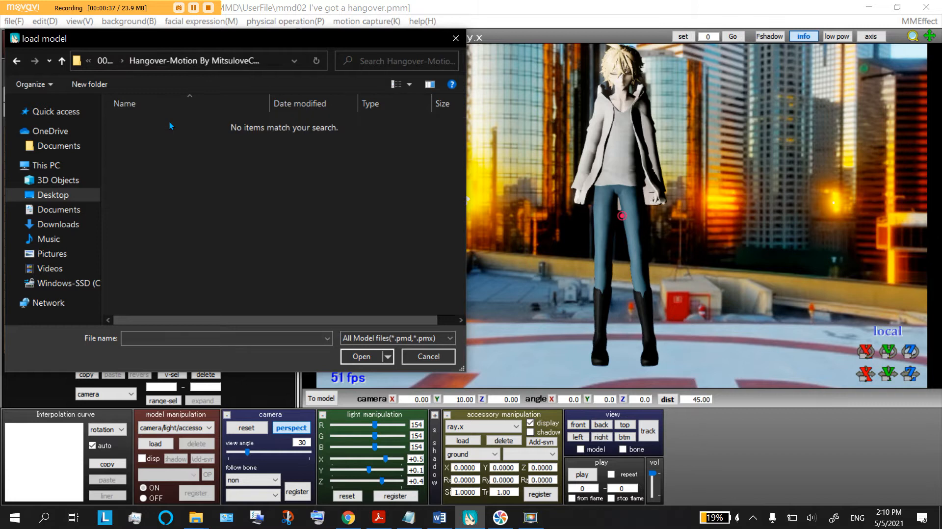
left_click(427, 355)
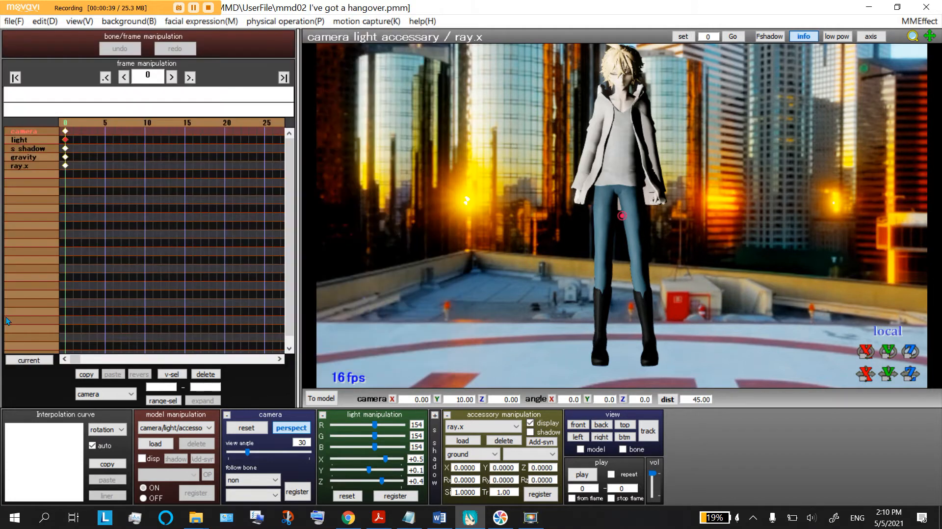
left_click(13, 21)
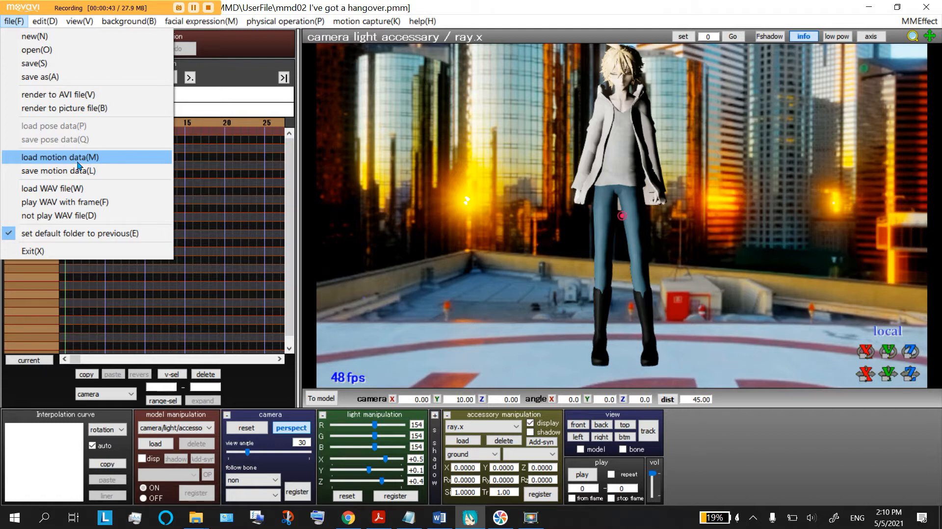
left_click(58, 157)
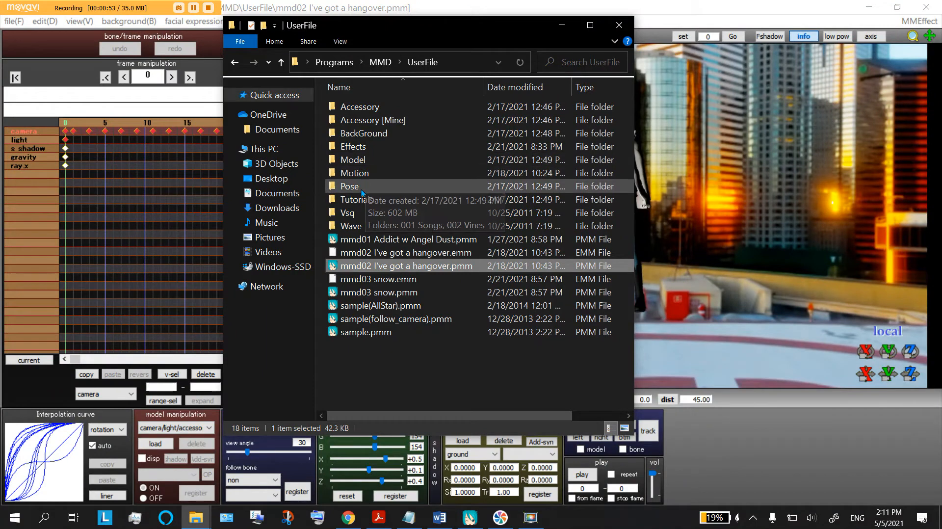
Browse Motion > 002 Vines > Hangover-Motion and select Motion.vmd.
double_click(353, 172)
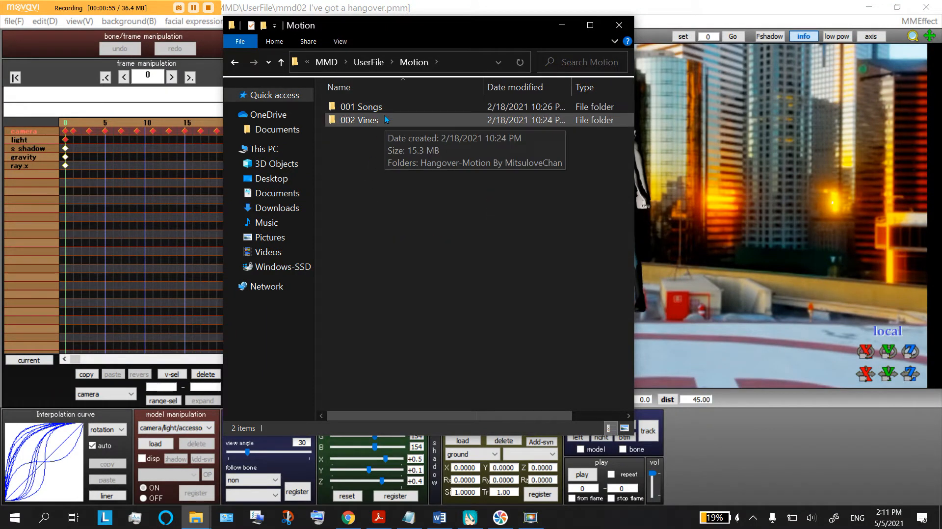
double_click(359, 119)
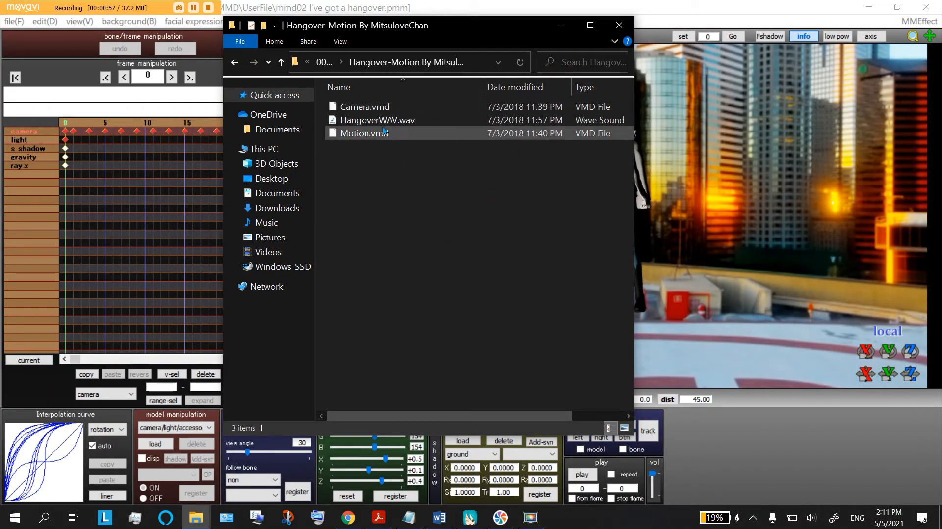
left_click(377, 120)
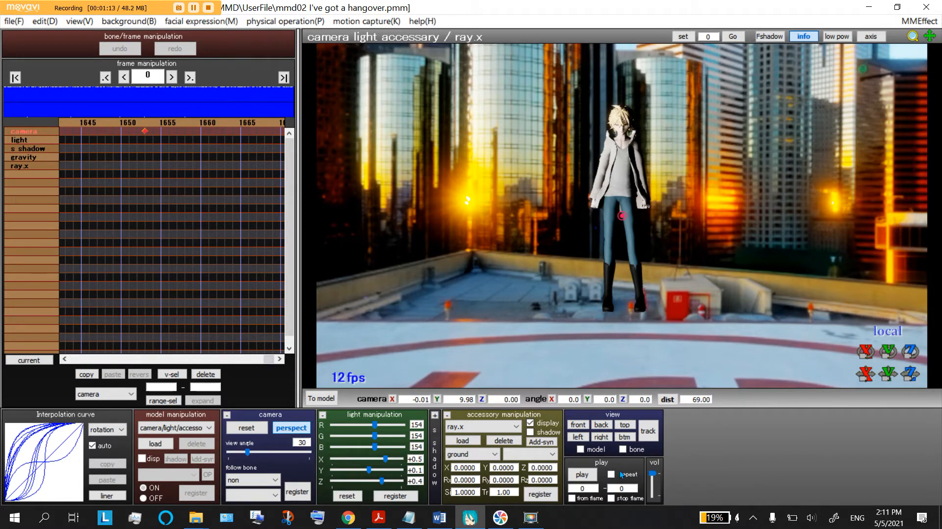
left_click(580, 474)
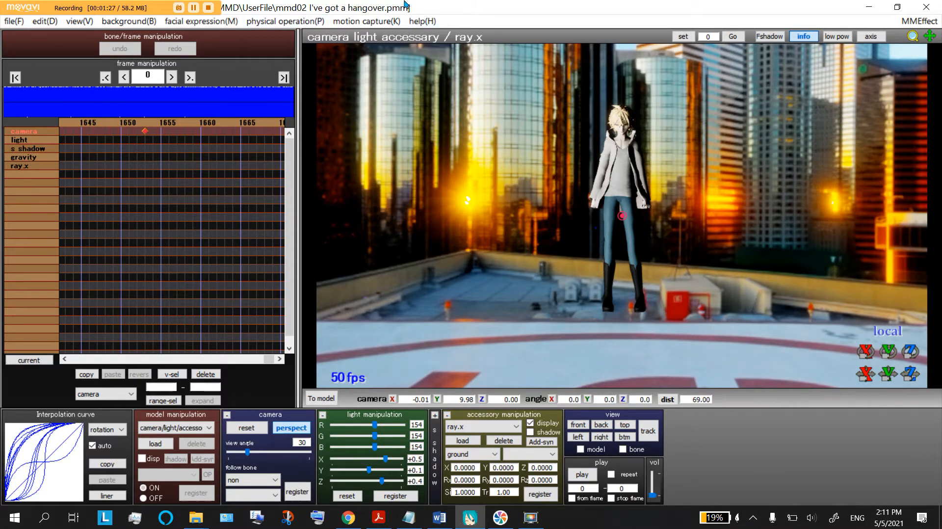
left_click(12, 22)
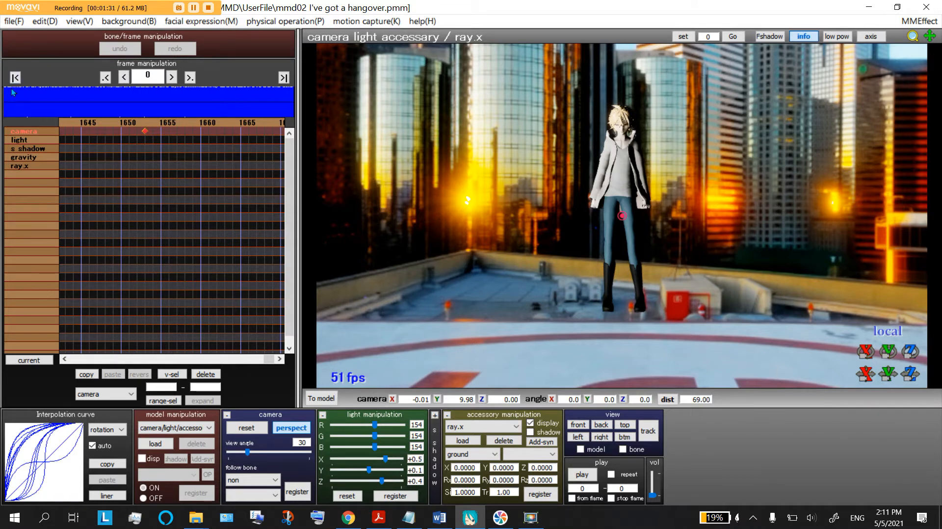
left_click(13, 21)
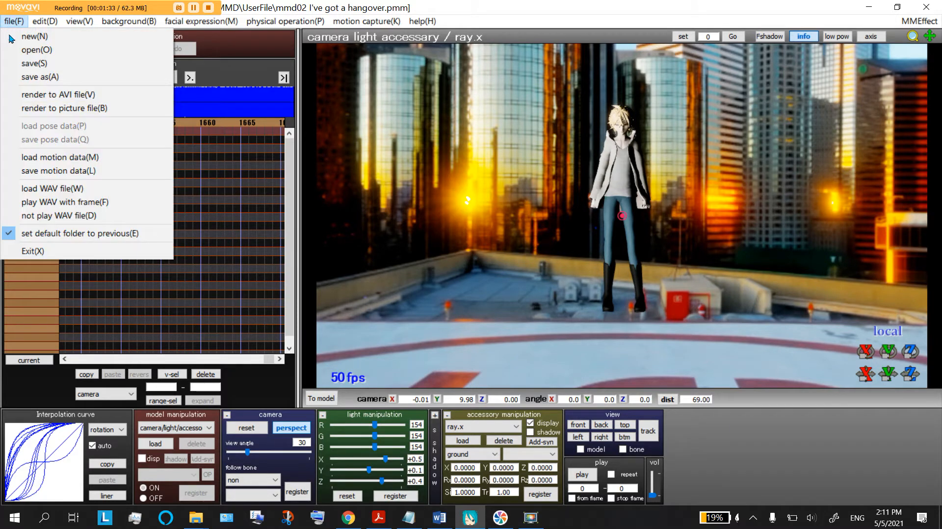
mouse_move(59, 94)
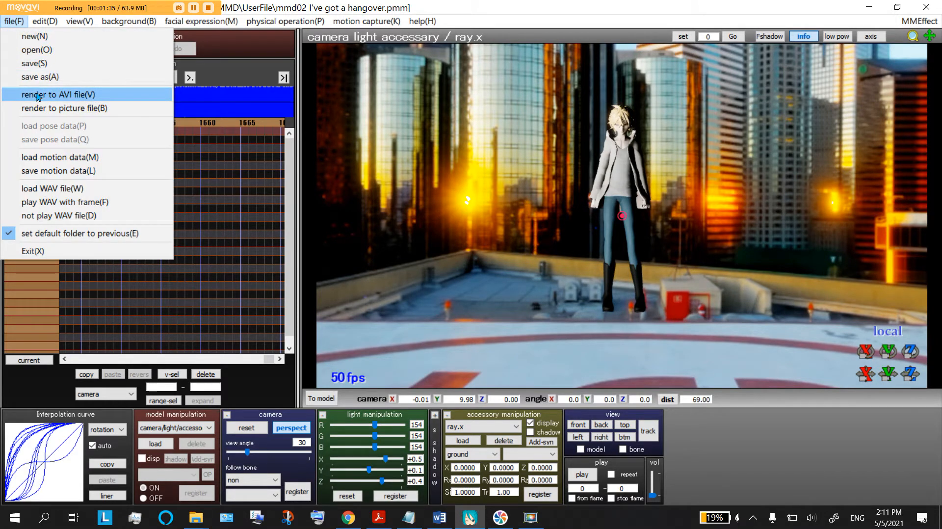
left_click(65, 108)
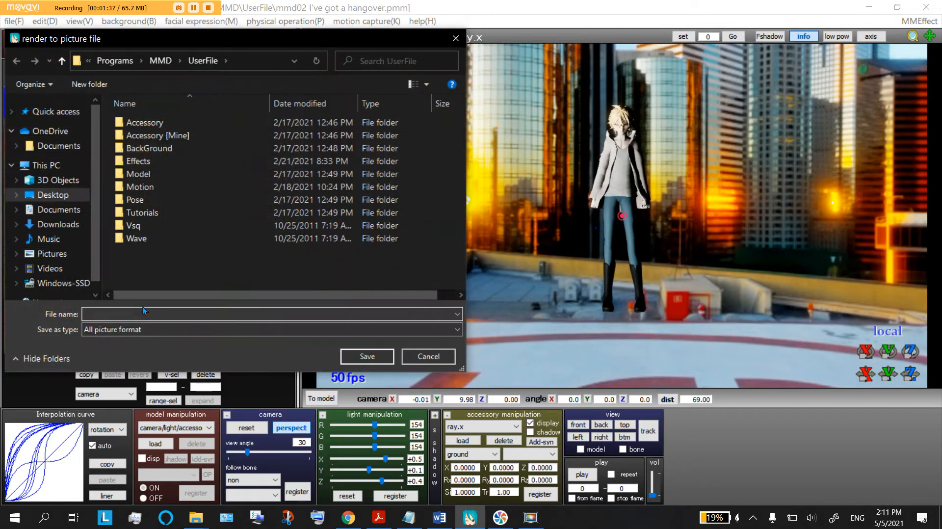
left_click(270, 329)
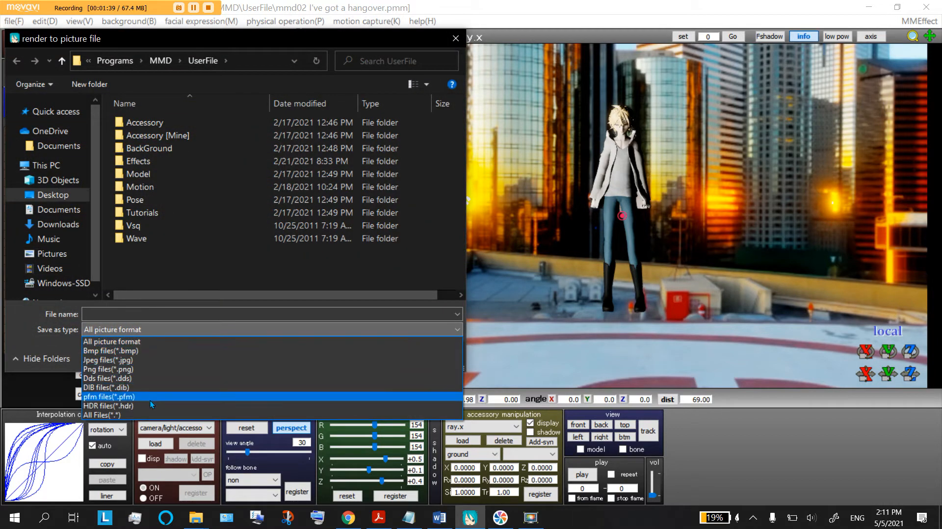
mouse_move(111, 341)
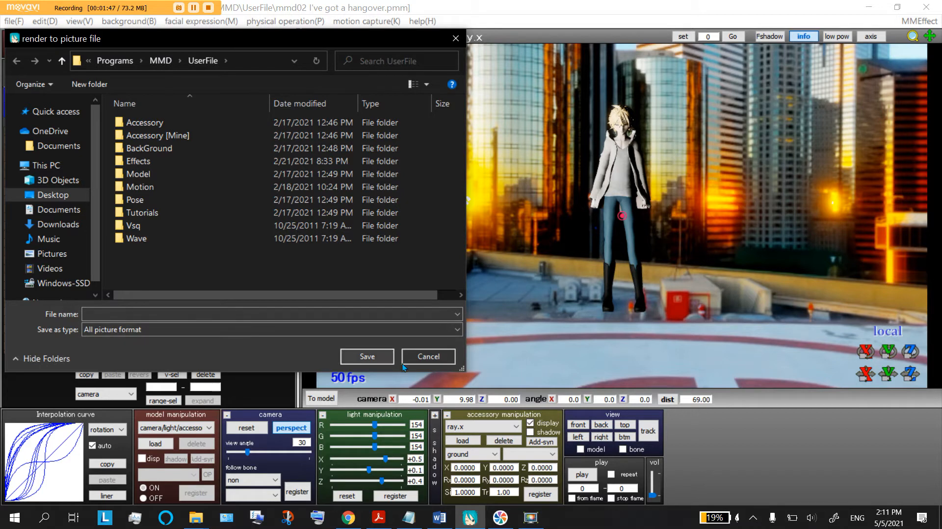
type("vvv")
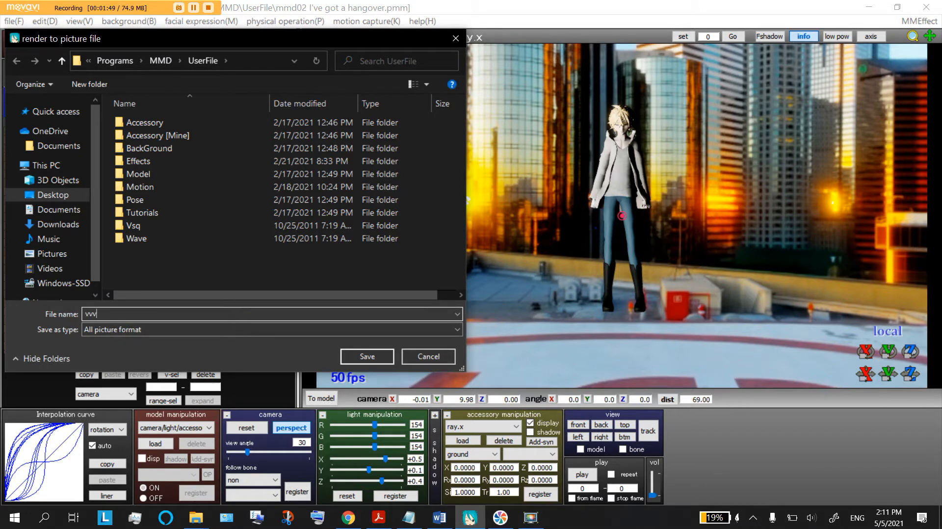
left_click(53, 195)
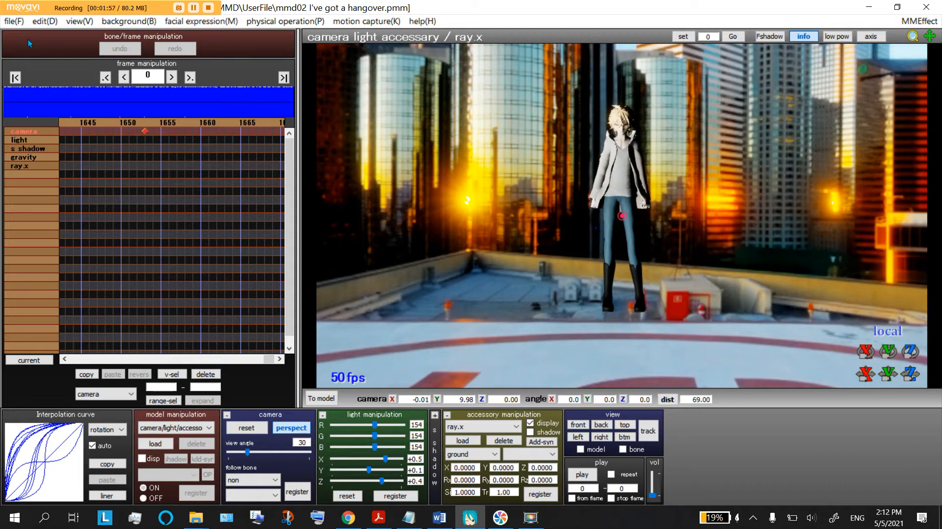
left_click(14, 21)
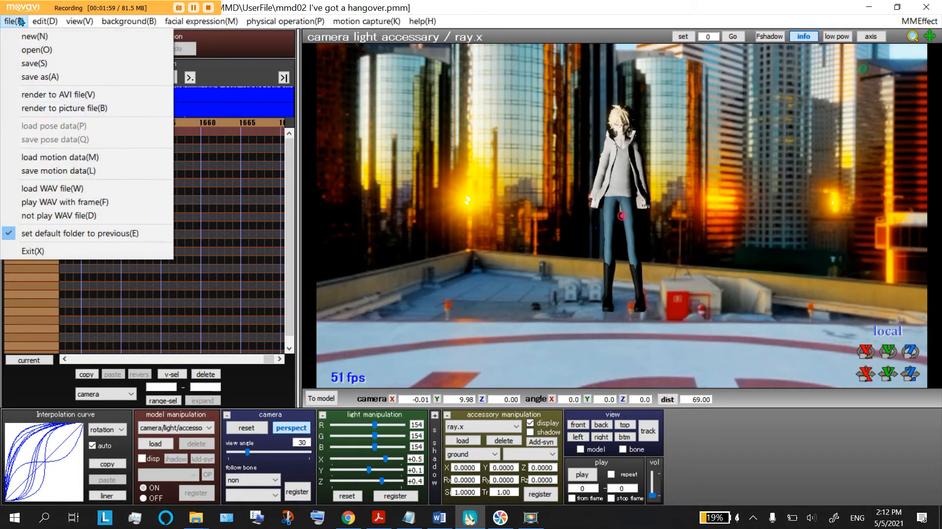
mouse_move(58, 94)
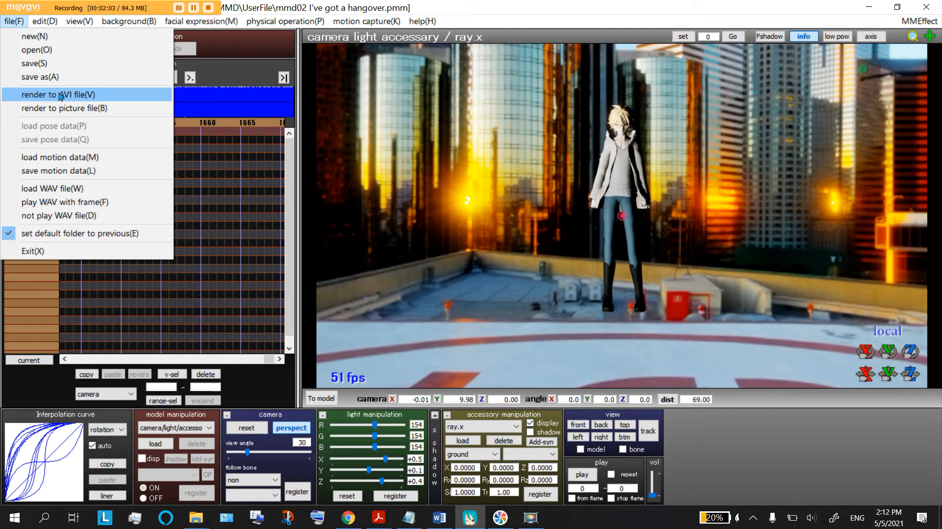
left_click(58, 94)
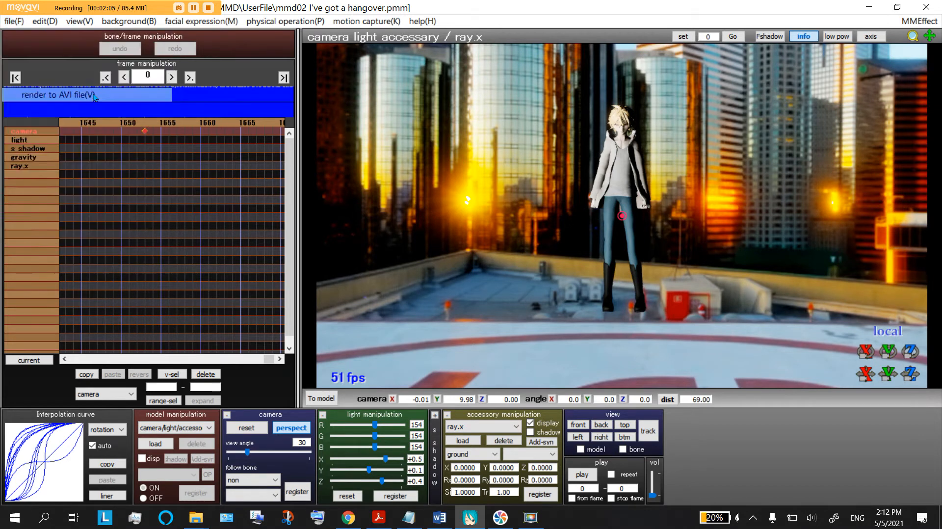
left_click(57, 95)
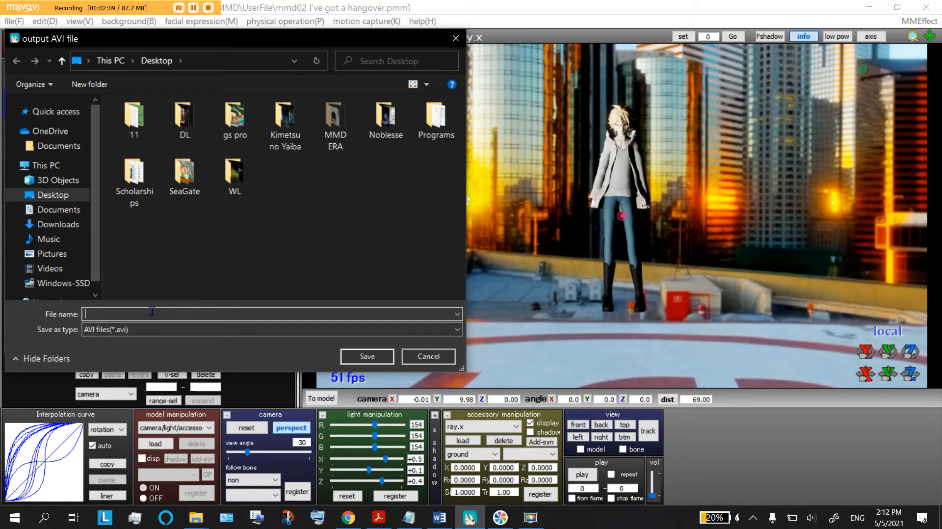
type("mmd02")
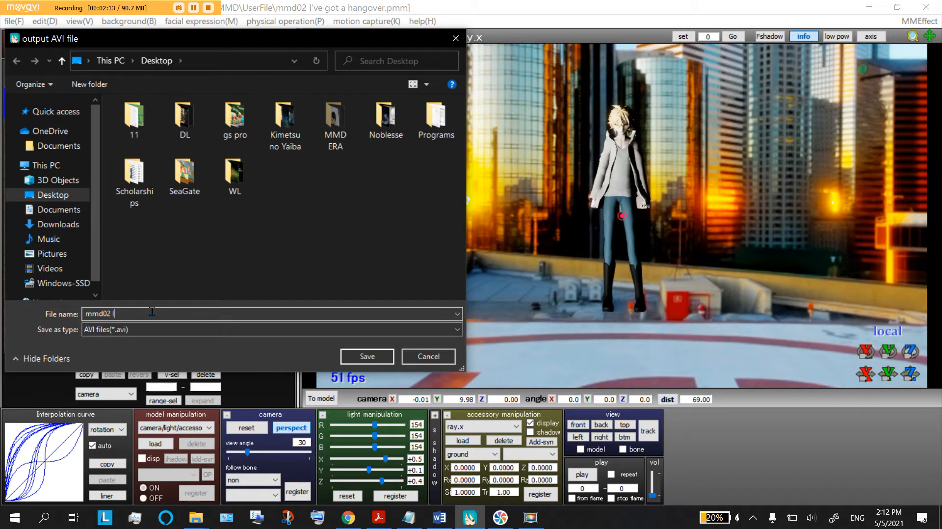
type("I've hangover")
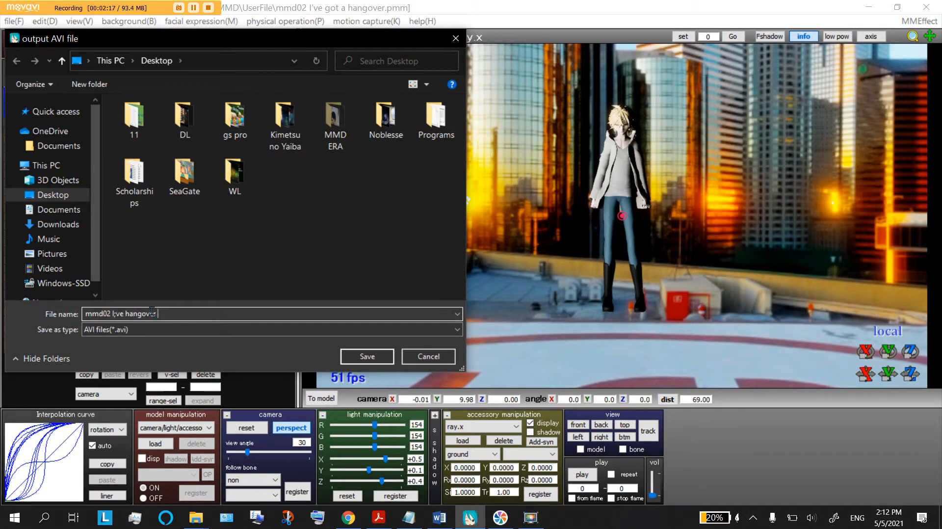
type("MIKA")
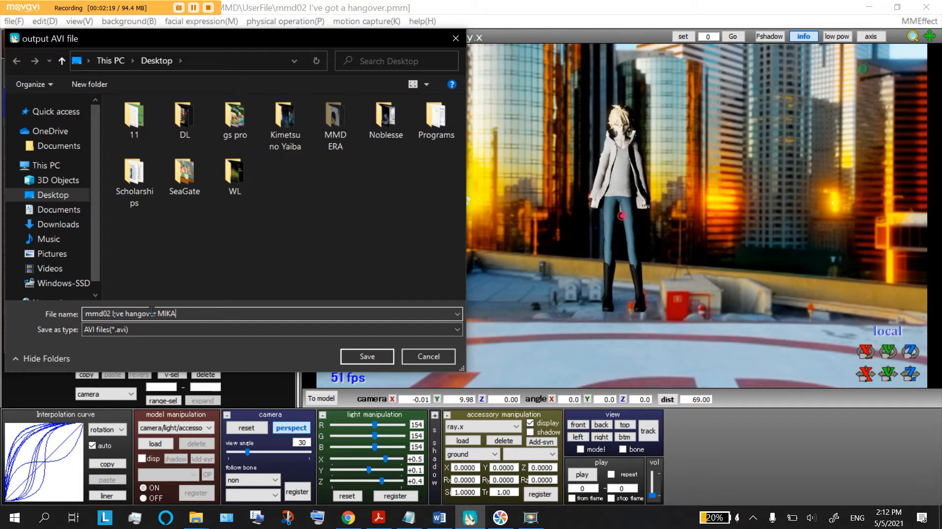
left_click(271, 329)
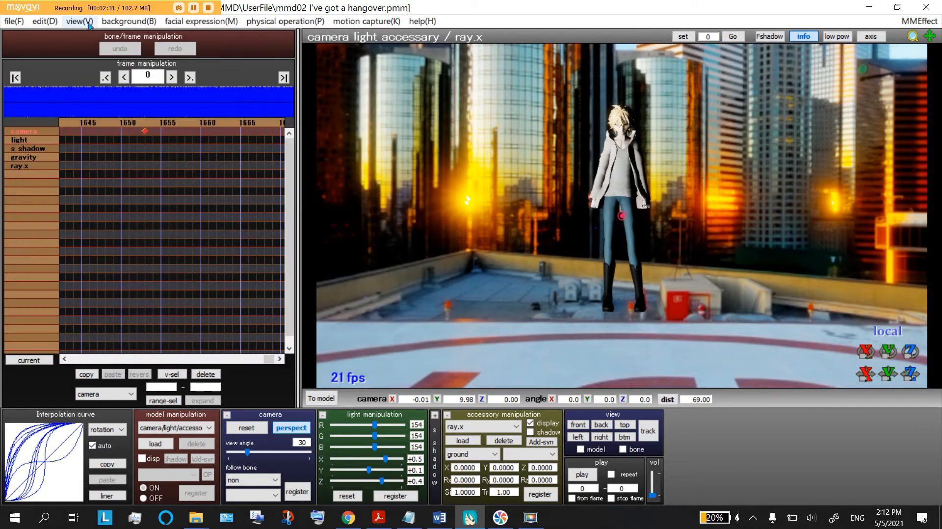
Change the output screen size from 640x360 to 1280 by 720.
left_click(78, 21)
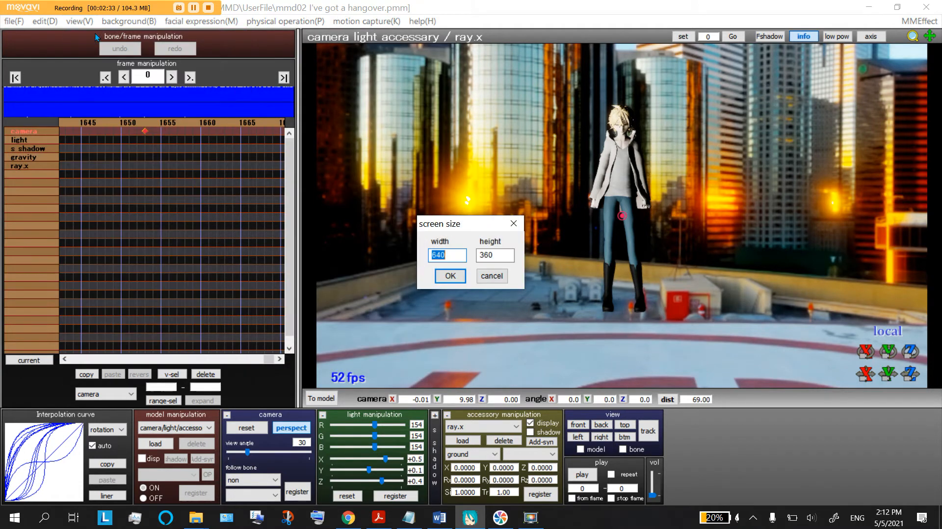
left_click(447, 255)
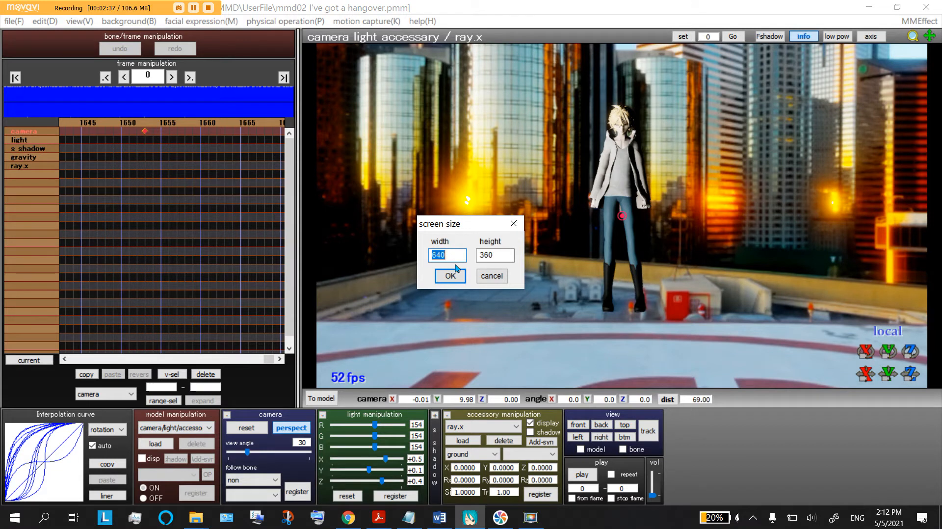
type("1000")
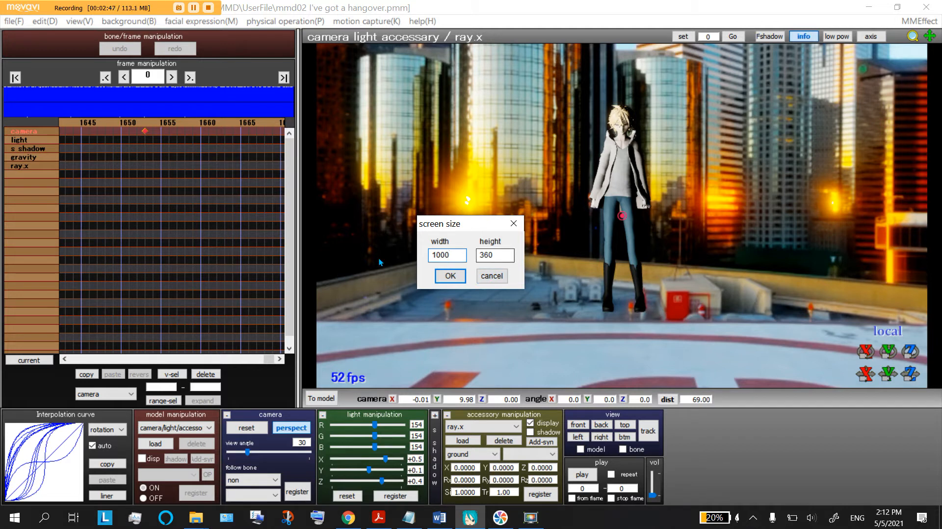
left_click(446, 255)
type("1280")
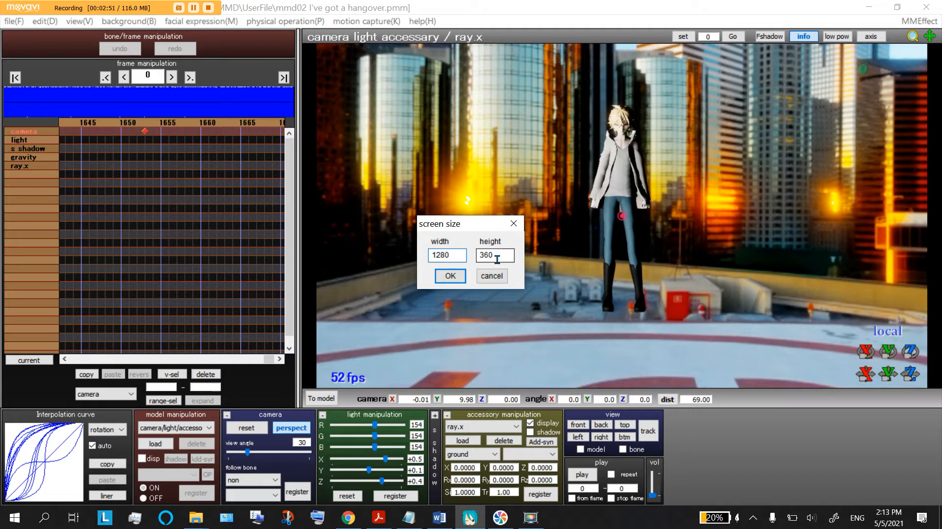
type("720")
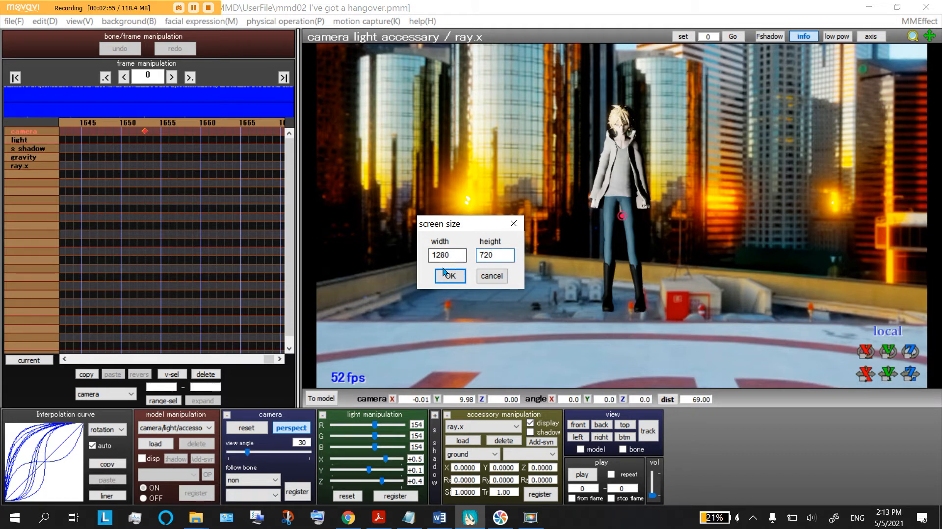
left_click(446, 254)
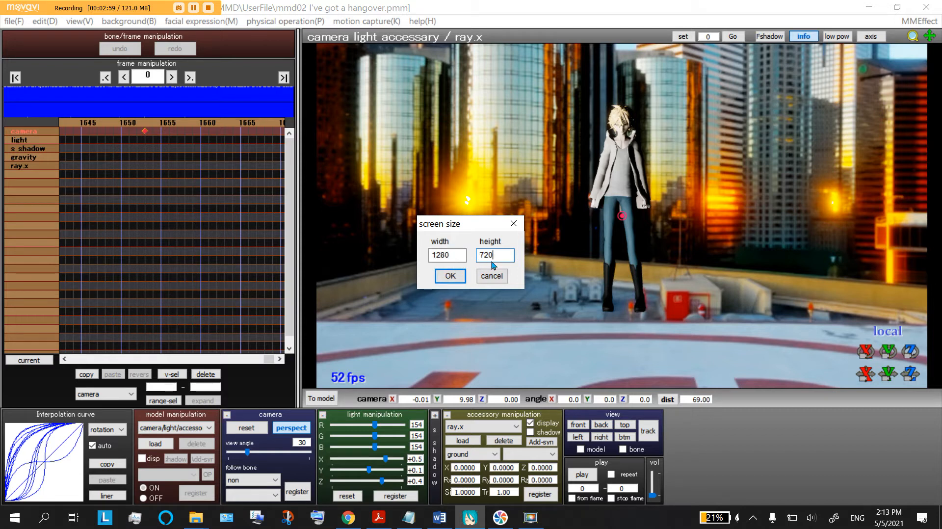
mouse_move(856, 316)
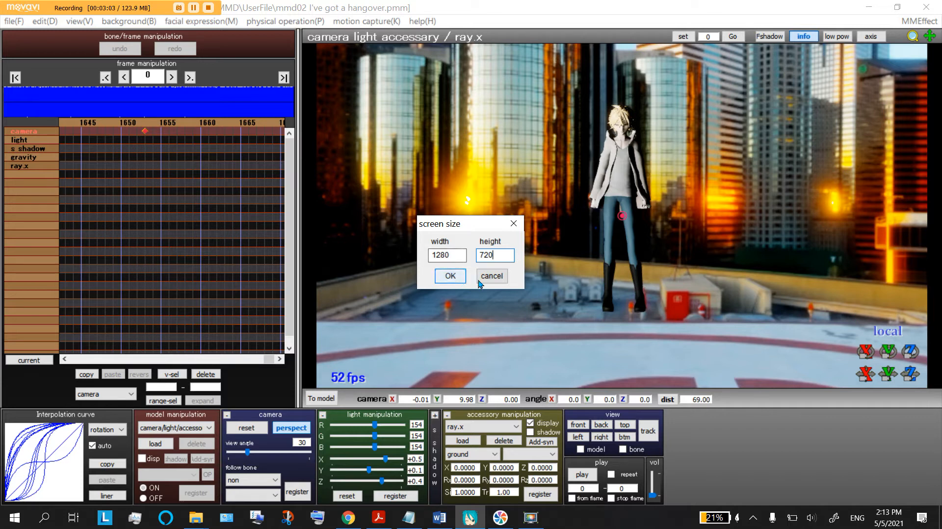
mouse_move(383, 309)
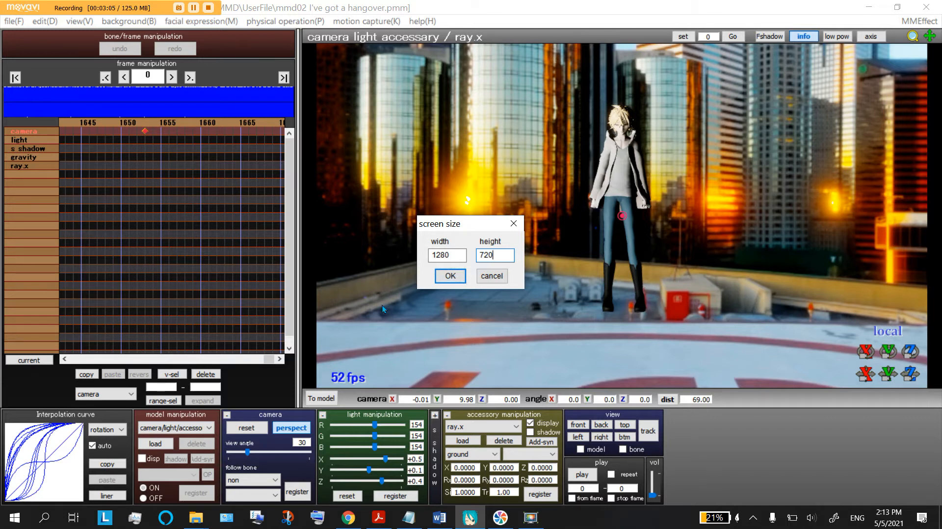
mouse_move(288, 238)
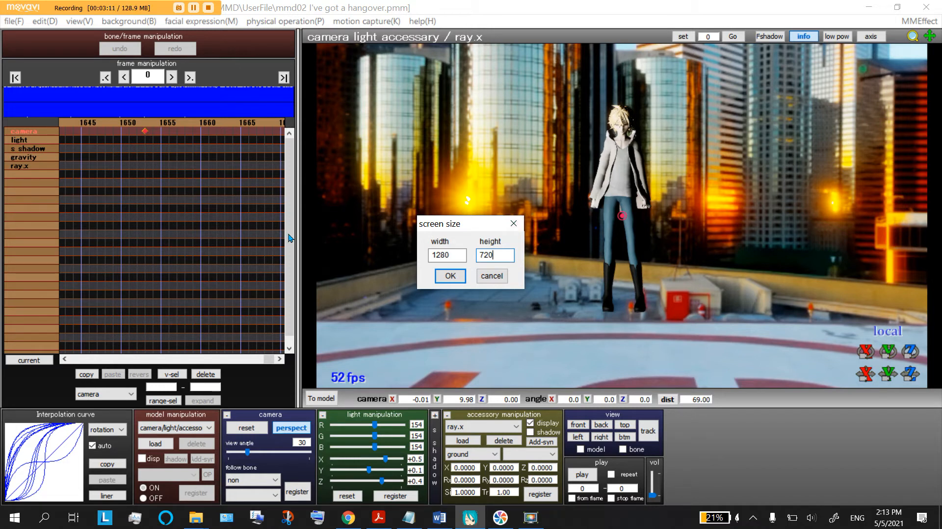
left_click(446, 255)
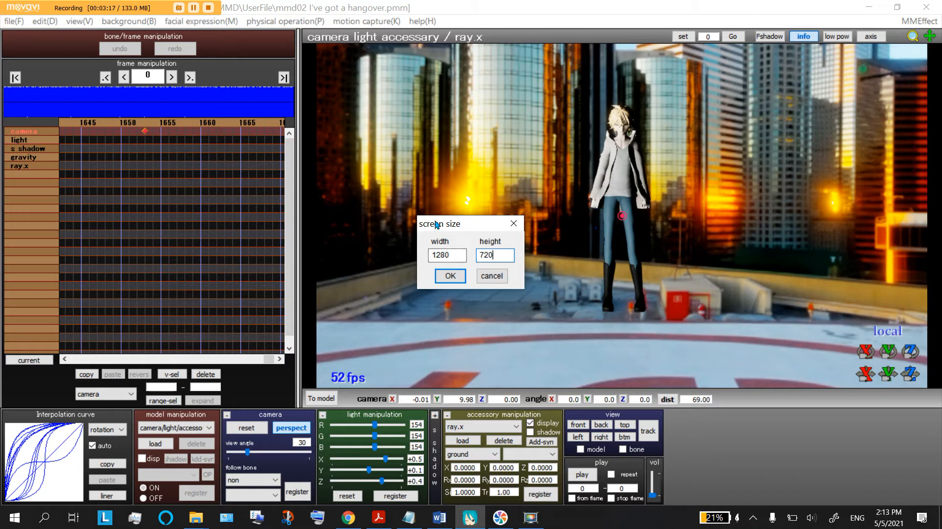
mouse_move(244, 239)
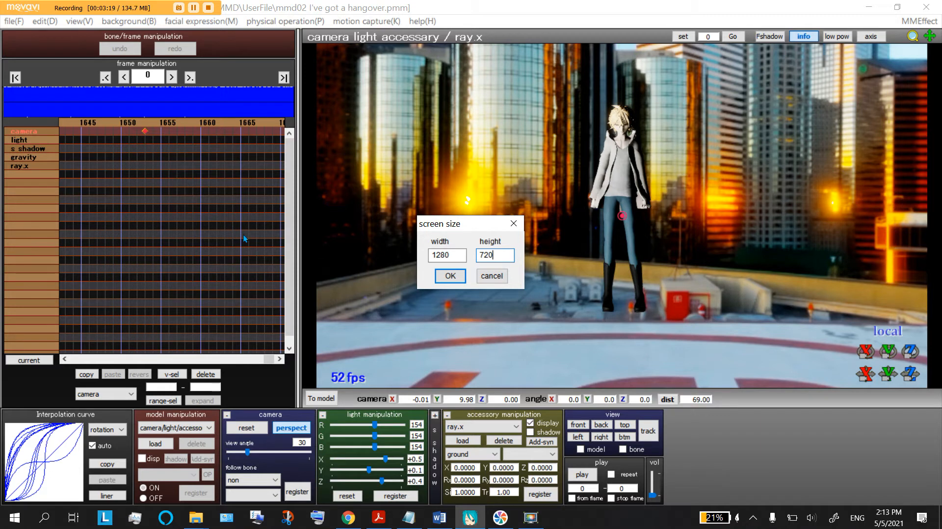
mouse_move(248, 346)
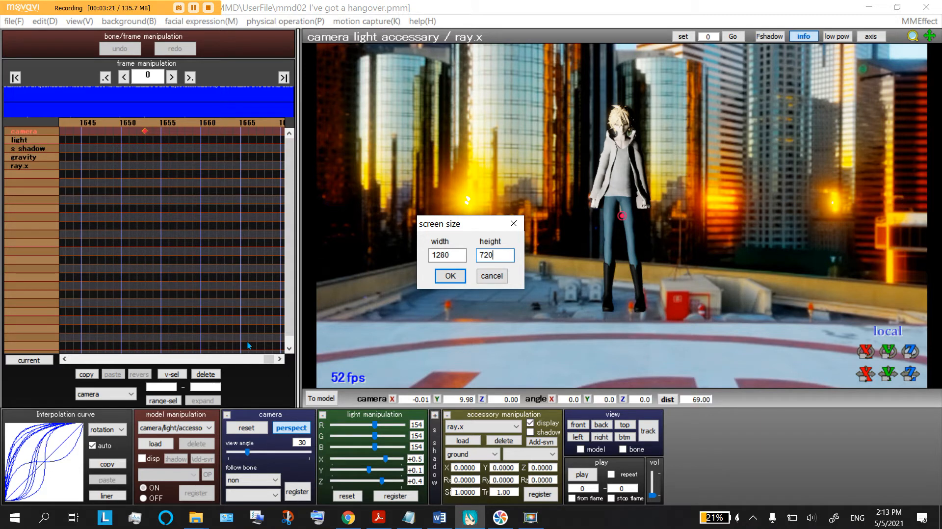
mouse_move(922, 477)
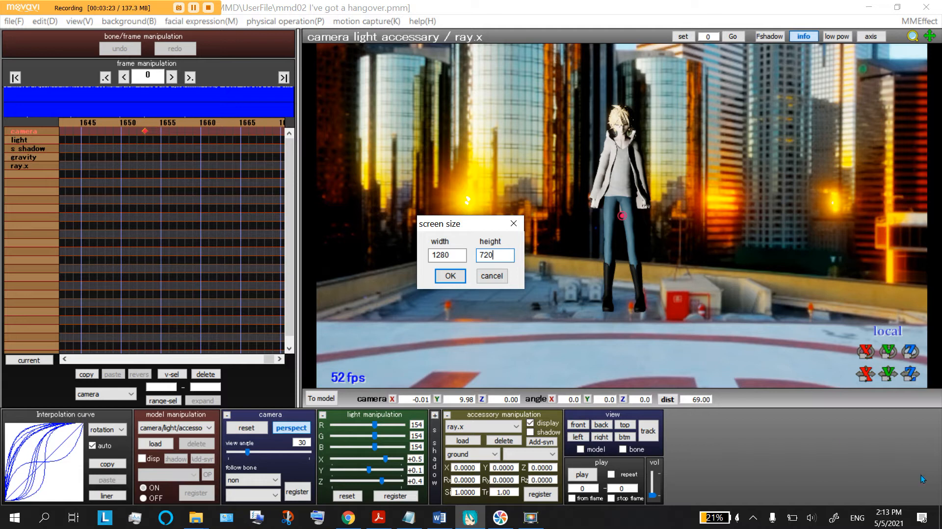
mouse_move(889, 517)
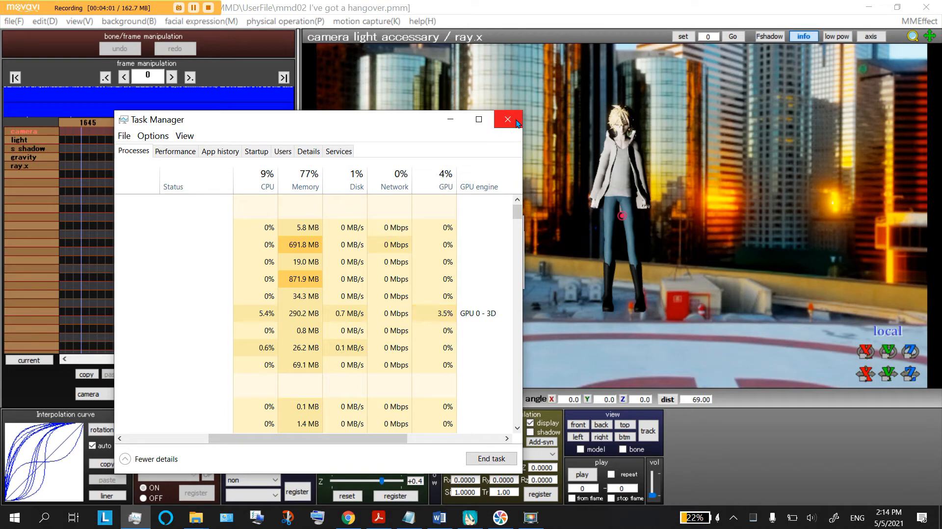
left_click(506, 119)
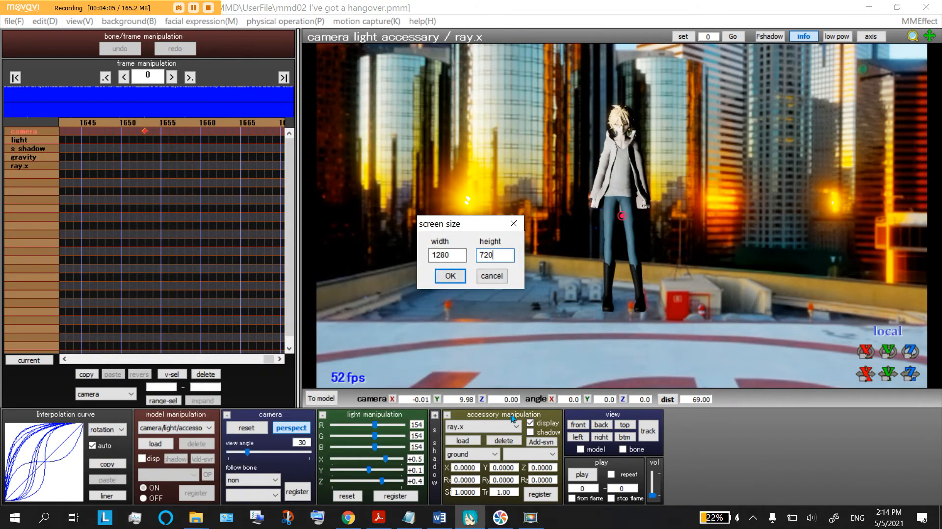
mouse_move(390, 280)
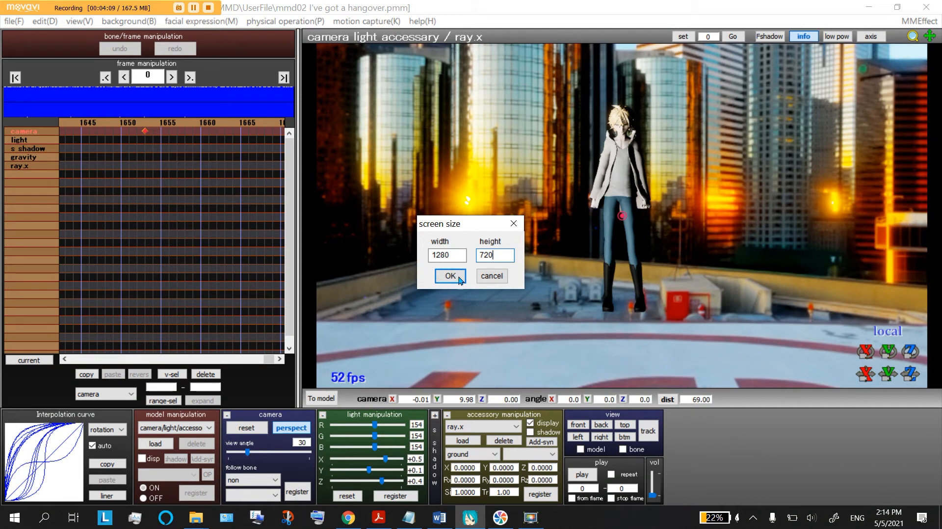
Apply the 1280x720 size and save the AVI render as 'mmd02 I;ve hangover MIKA' on the Desktop.
left_click(449, 276)
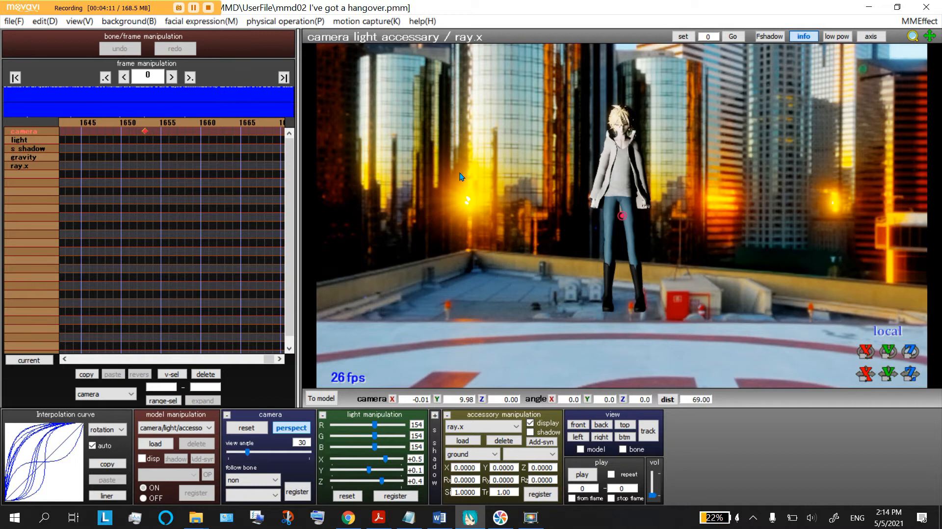
left_click(13, 21)
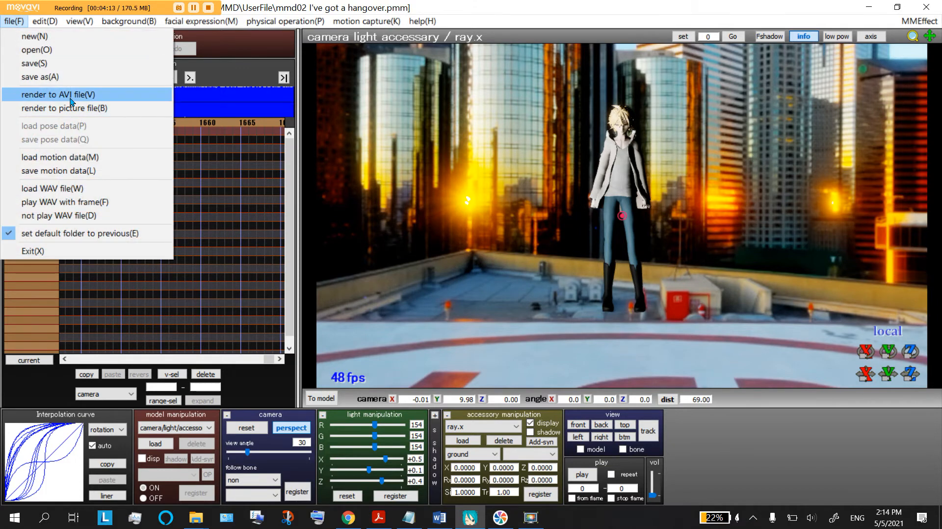
left_click(57, 94)
type("mmd02 I;ve hangover MIKA")
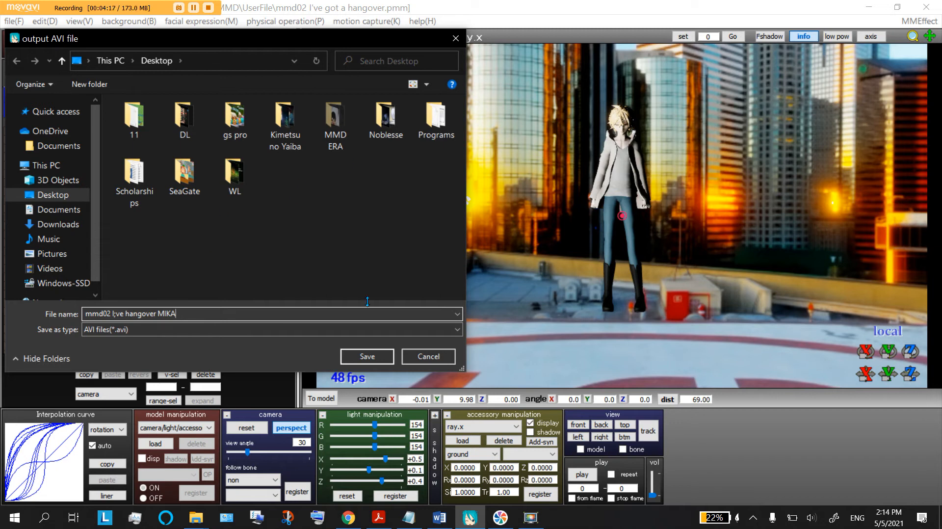
left_click(366, 355)
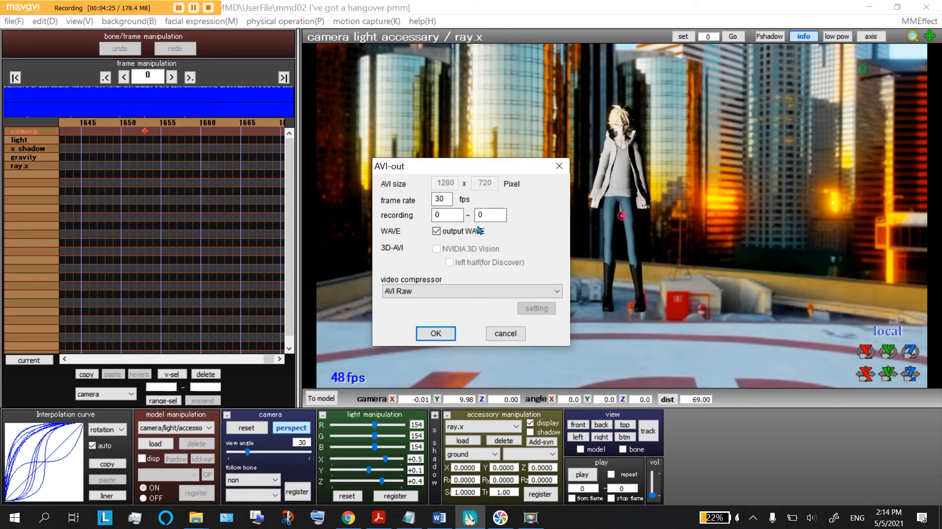
Edit the recording range end frame in the AVI-out settings.
left_click(490, 215)
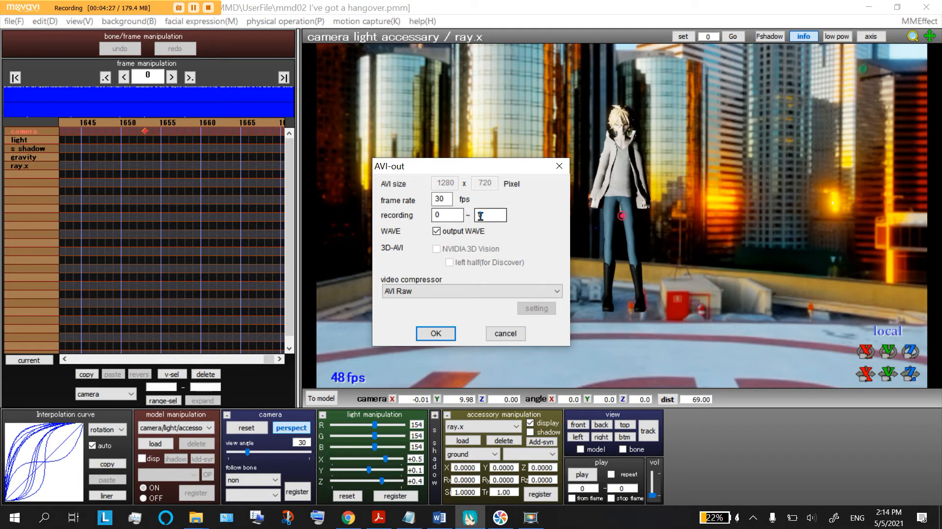
left_click(489, 215)
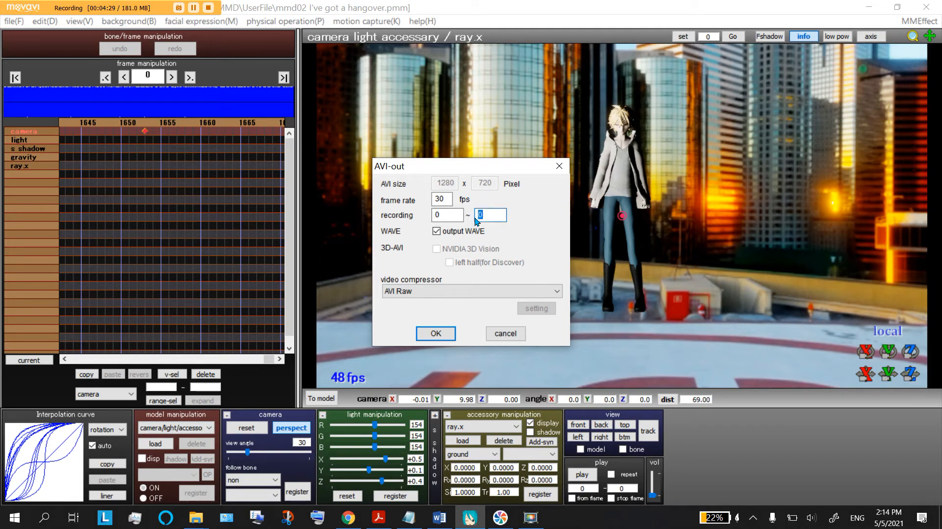
type("1685")
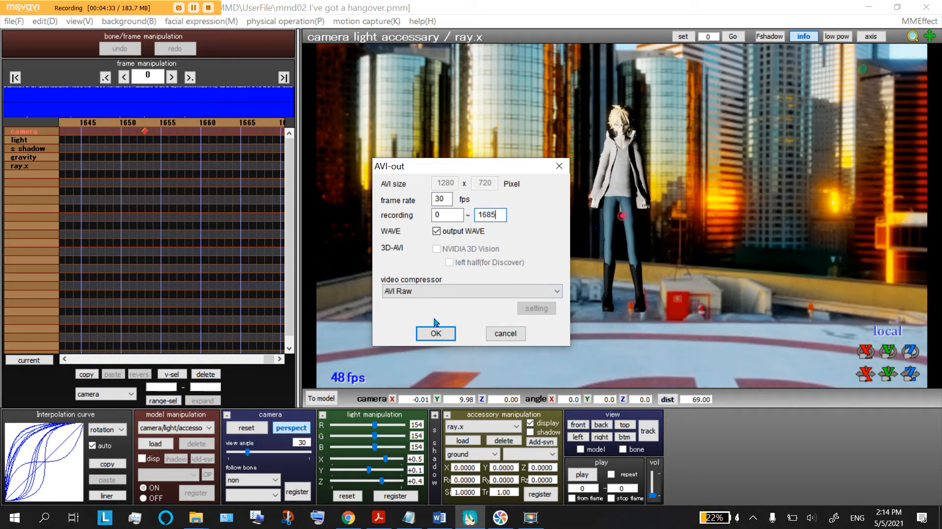
mouse_move(223, 129)
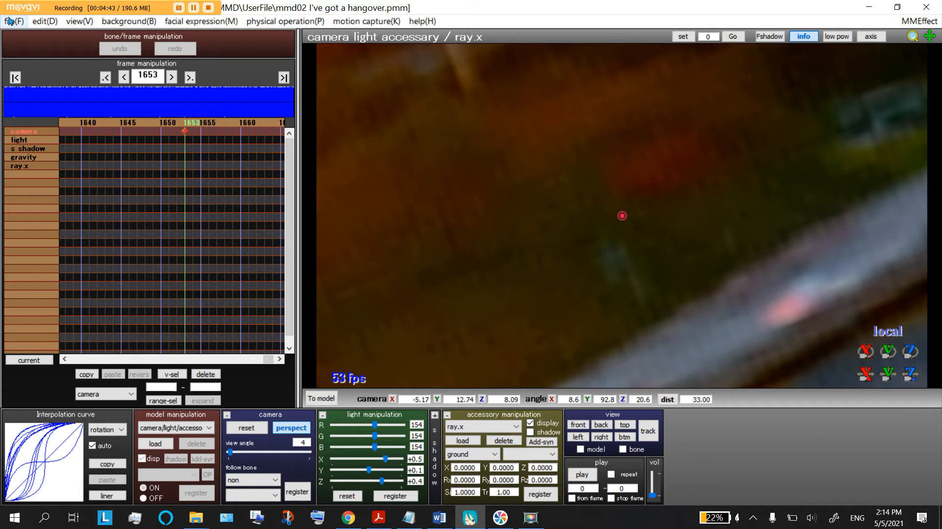
Choose render to AVI file from the File menu again.
left_click(13, 21)
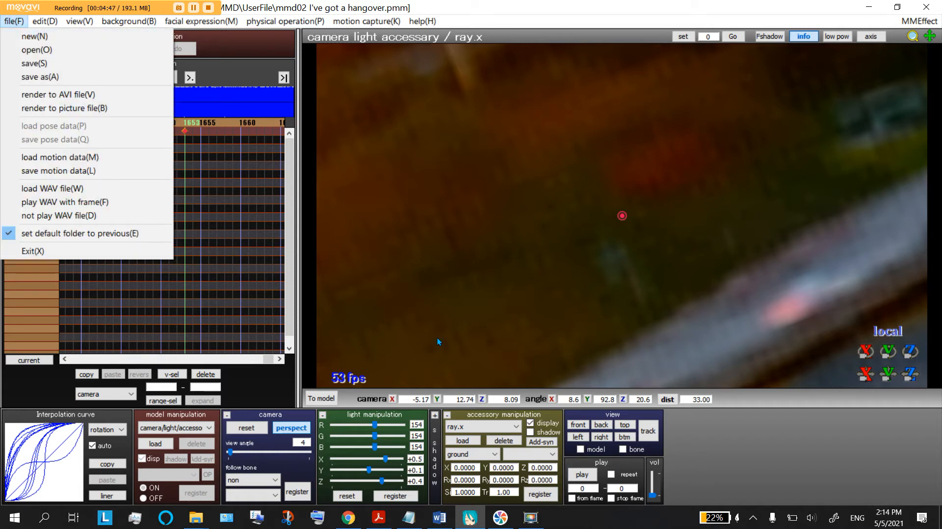
left_click(58, 95)
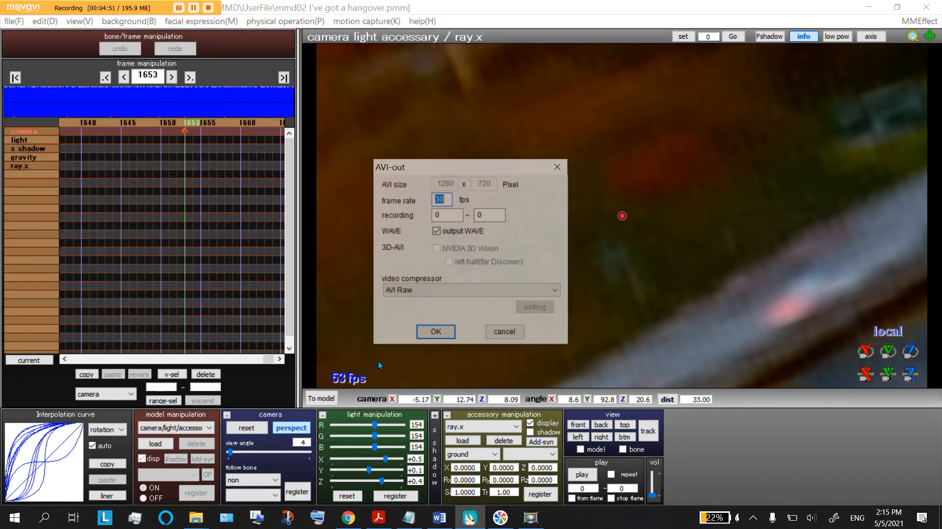
Record frames 0 to 1653 with the AVI Raw compressor and confirm the AVI-out settings.
type("1")
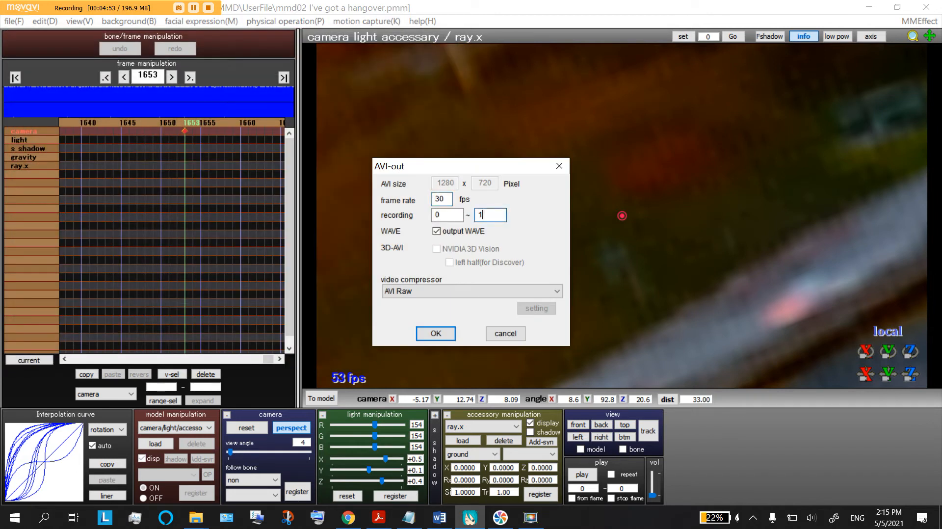
type("1683")
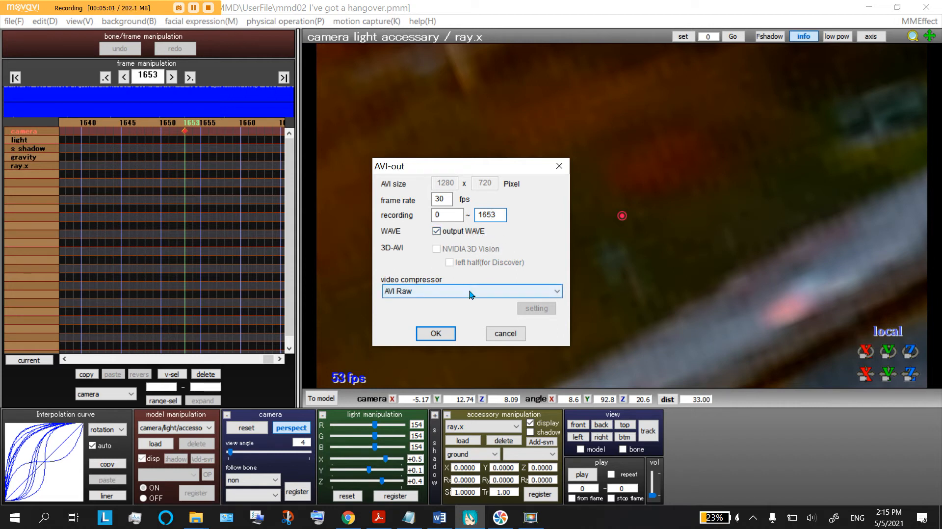
left_click(471, 291)
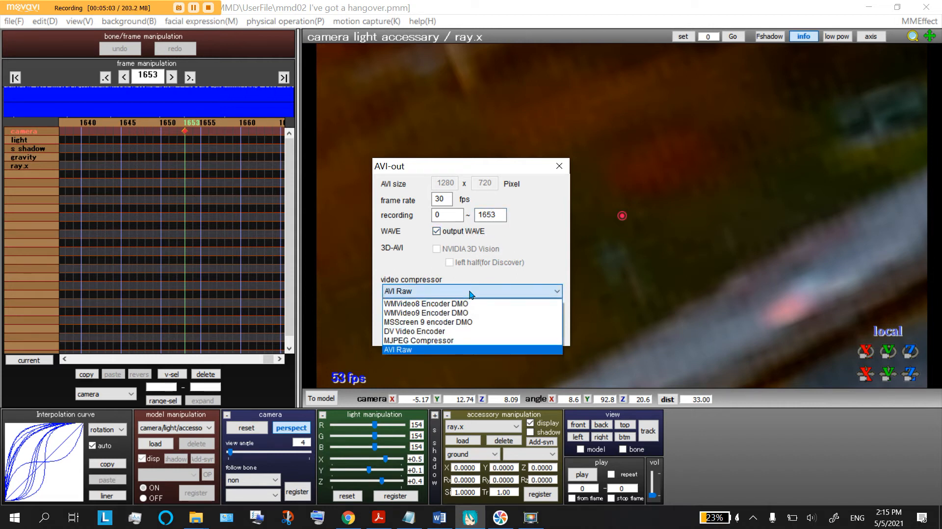
left_click(397, 349)
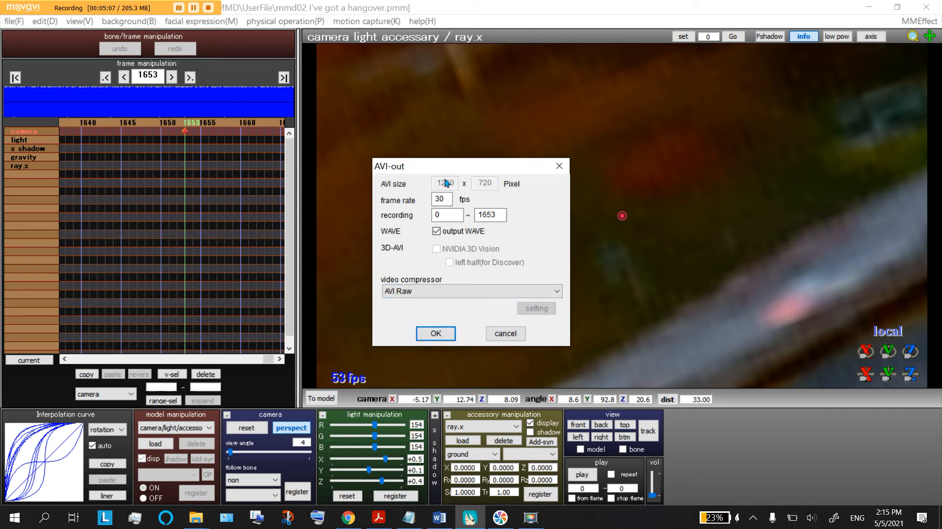
left_click(447, 215)
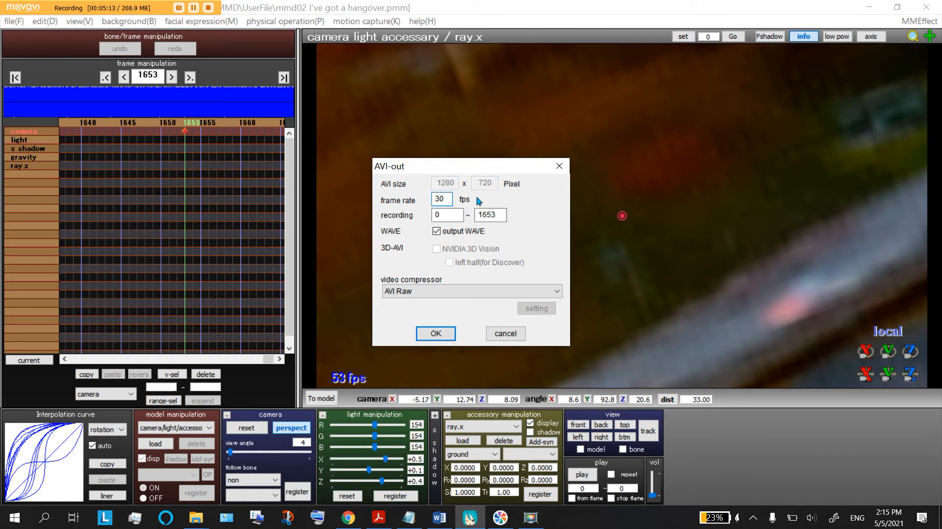
left_click(435, 334)
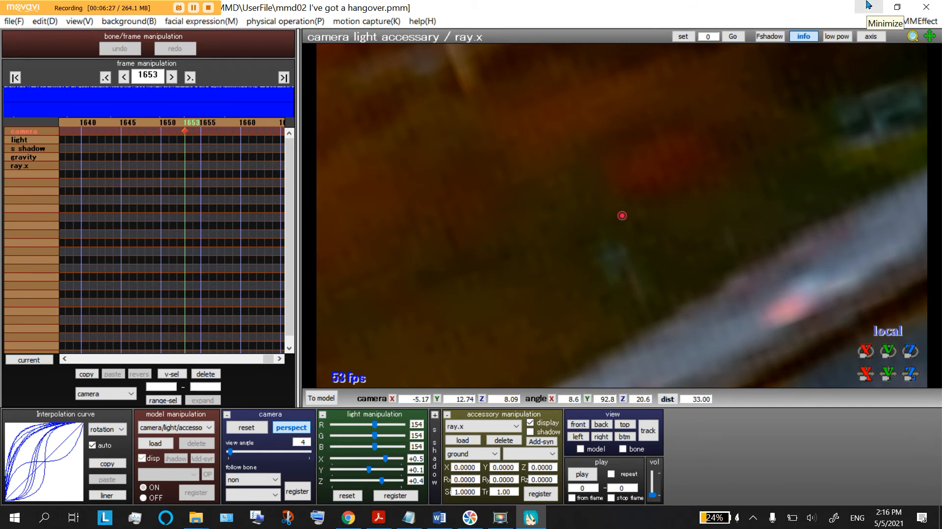
mouse_move(867, 6)
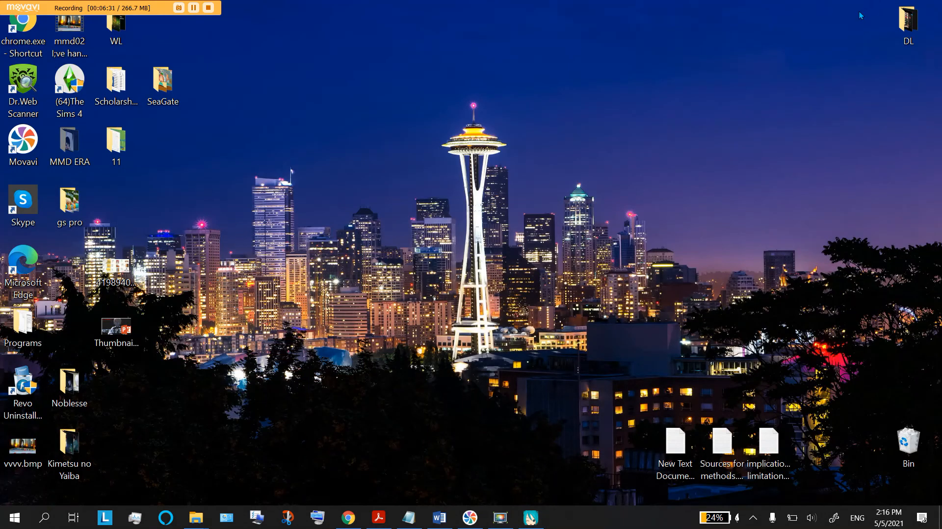
mouse_move(24, 468)
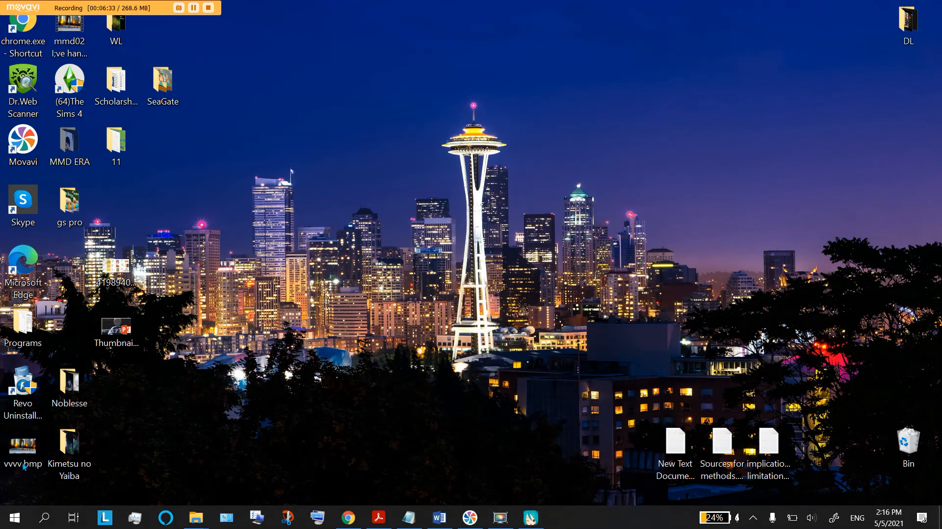
Move the rendered mmd02 AVI to the desktop centre and launch Movavi Video Suite.
left_click_drag(69, 30, 360, 147)
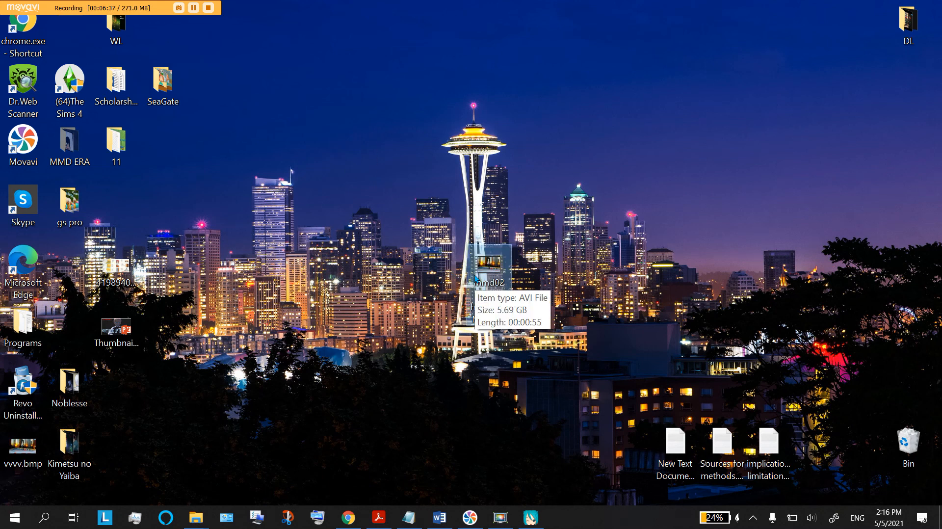
mouse_move(493, 291)
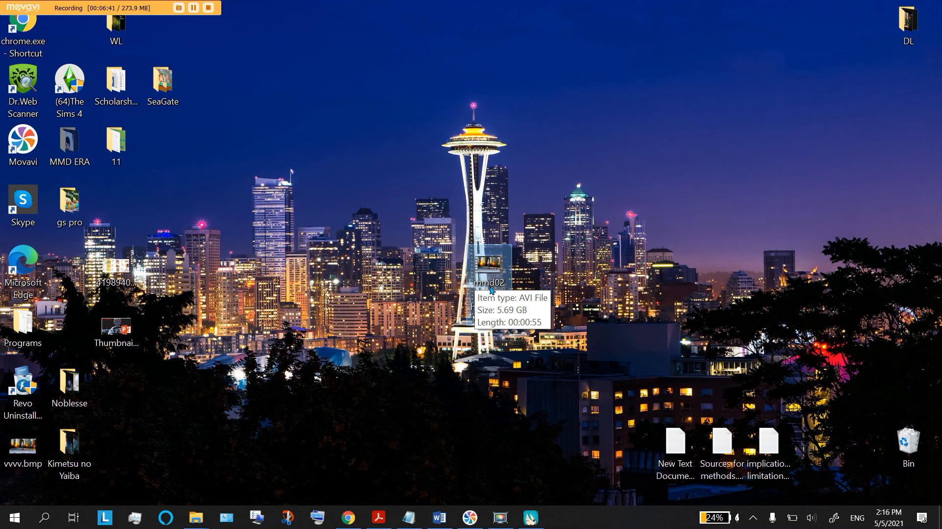
mouse_move(480, 287)
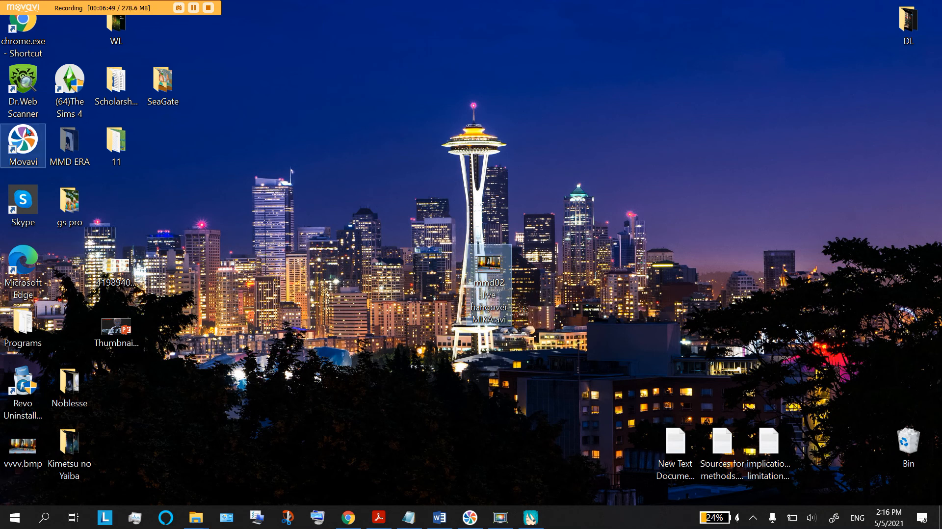
double_click(23, 145)
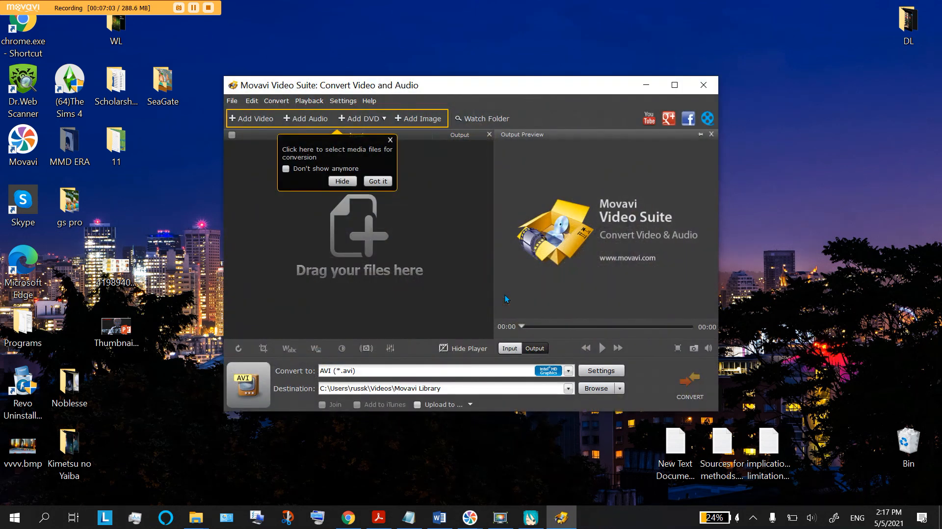
Dismiss the 'Click here to select media files' tip in the Movavi converter.
left_click(377, 181)
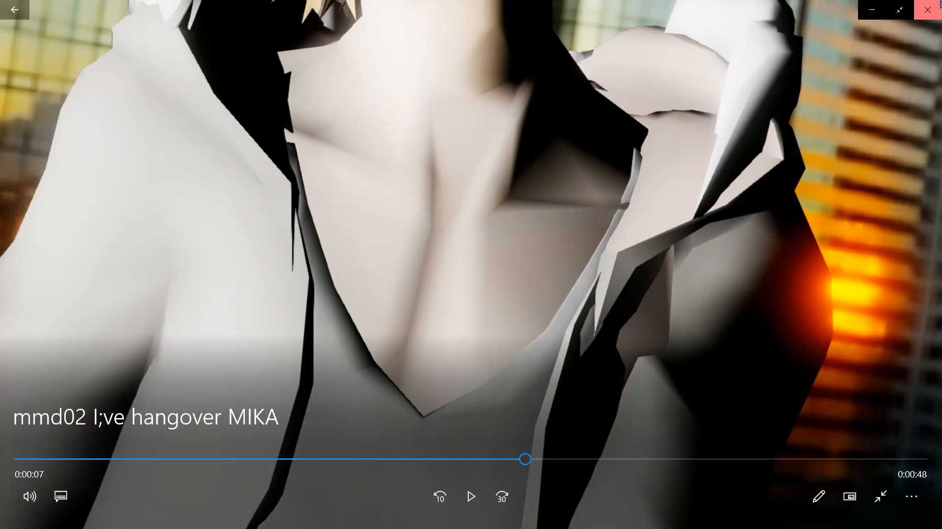
Close Windows Media Player after previewing the rendered mmd02 AVI video.
left_click(926, 9)
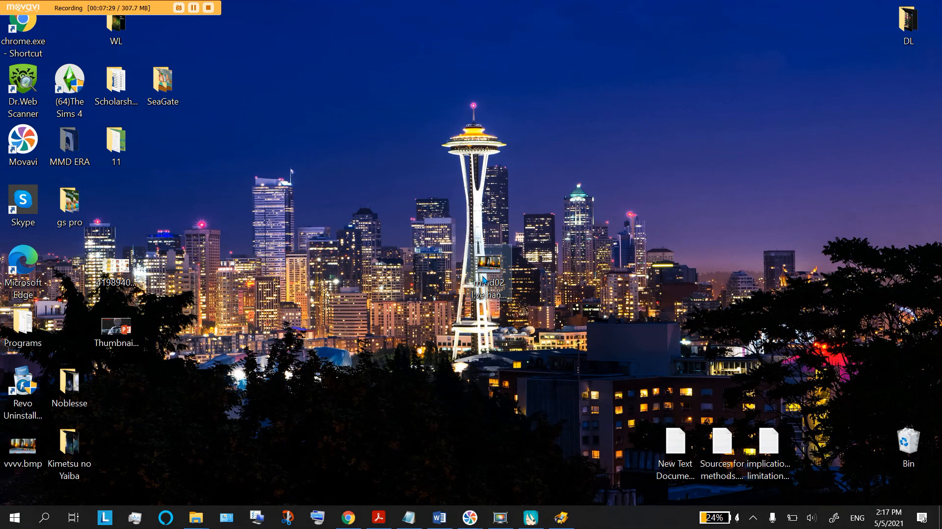